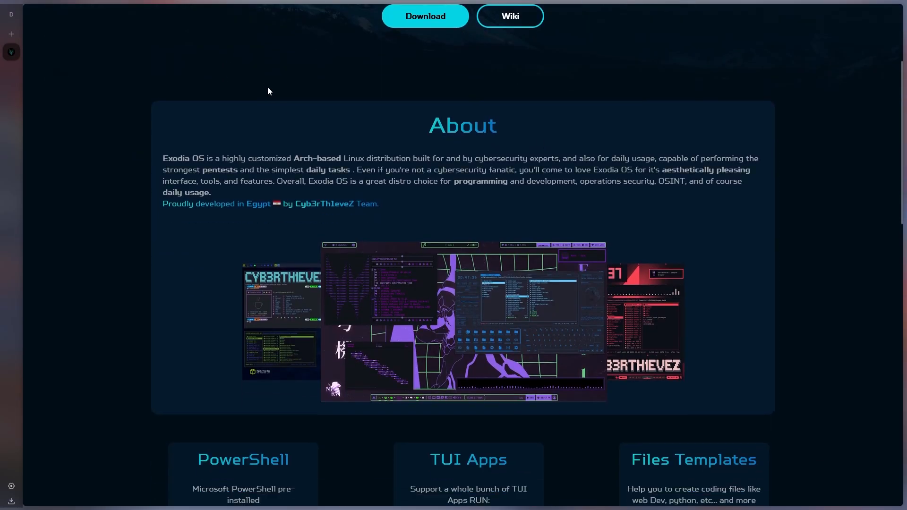
Scroll through the Exodia OS website home page and back to the top
scroll(down, 3)
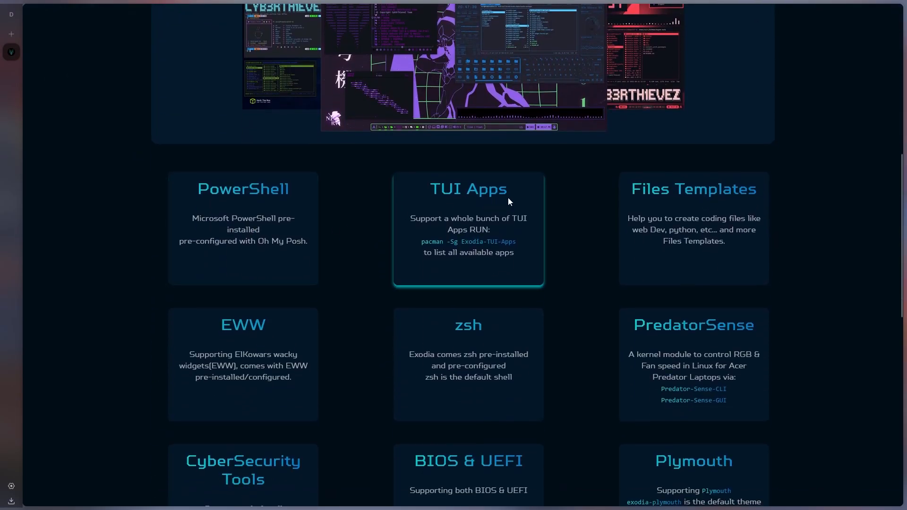
mouse_move(207, 352)
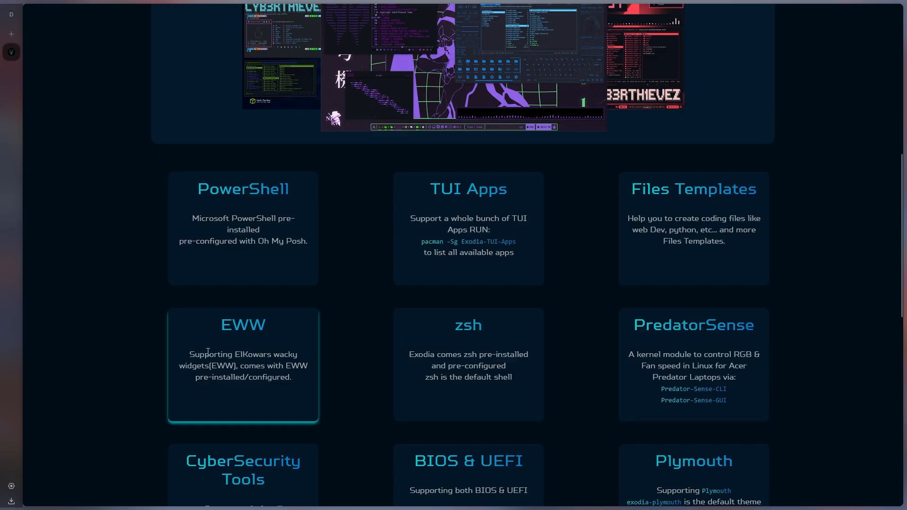
scroll(down, 3)
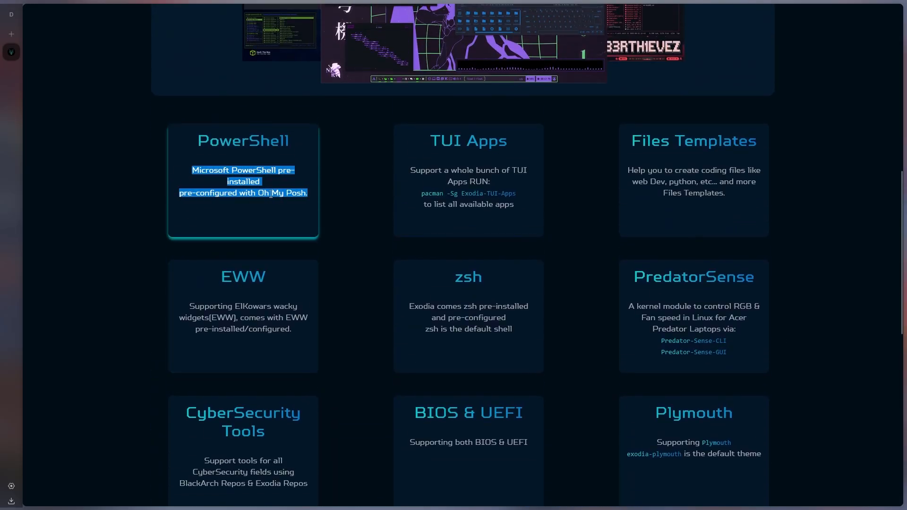
scroll(down, 3)
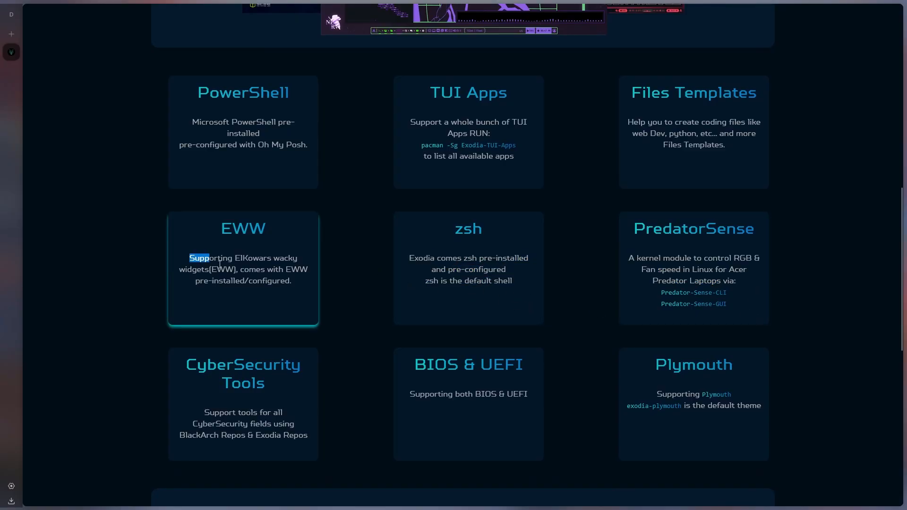
scroll(down, 3)
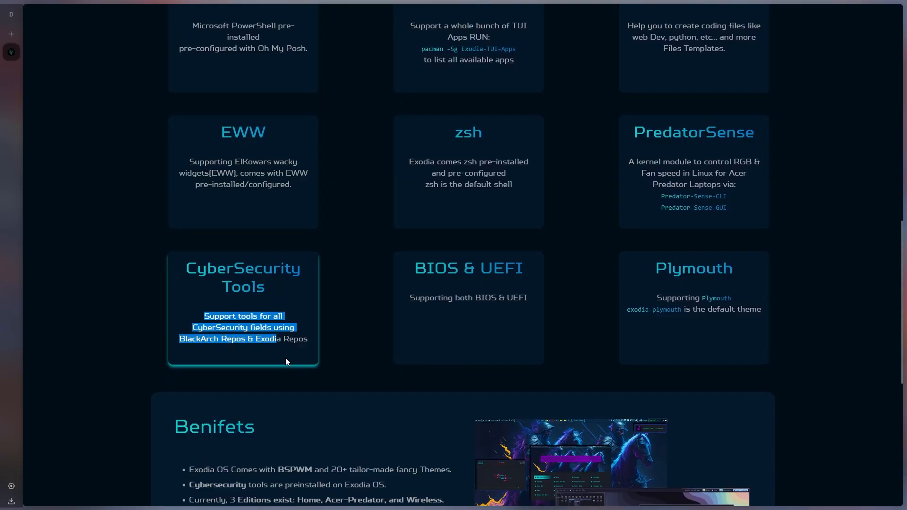
scroll(down, 3)
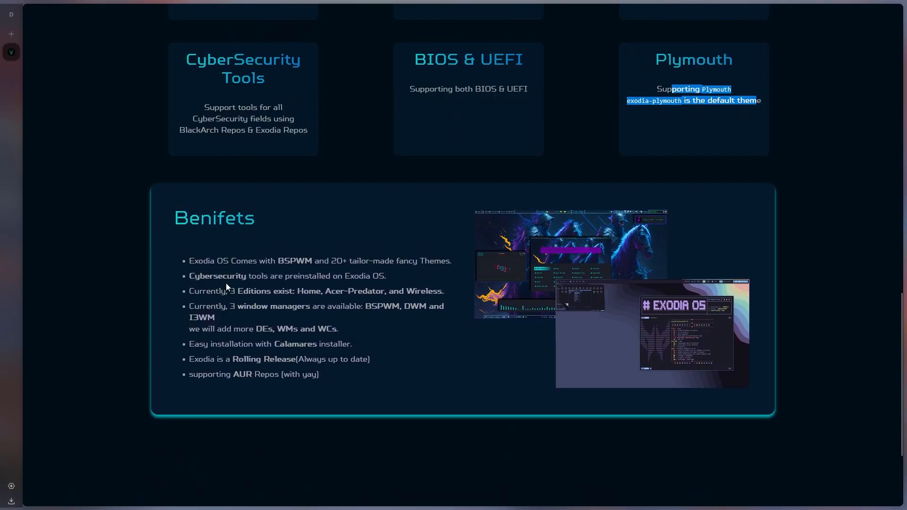
mouse_move(191, 287)
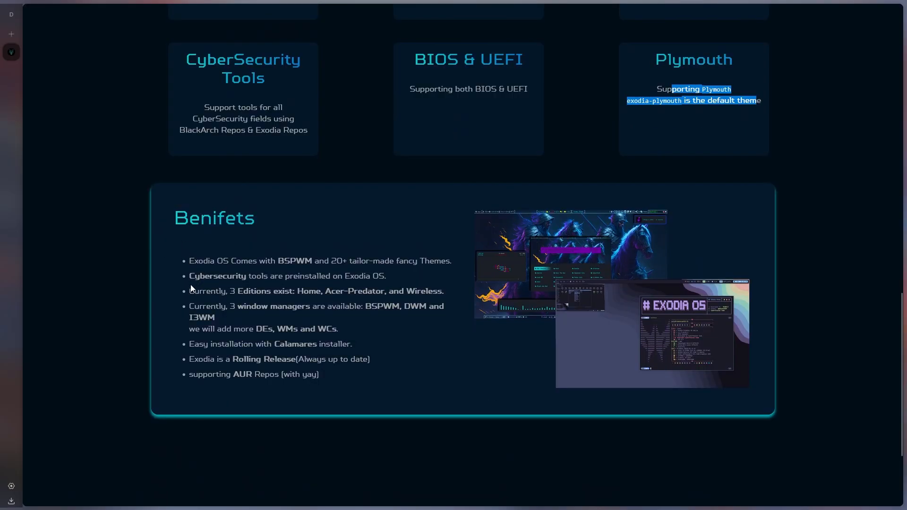
mouse_move(428, 299)
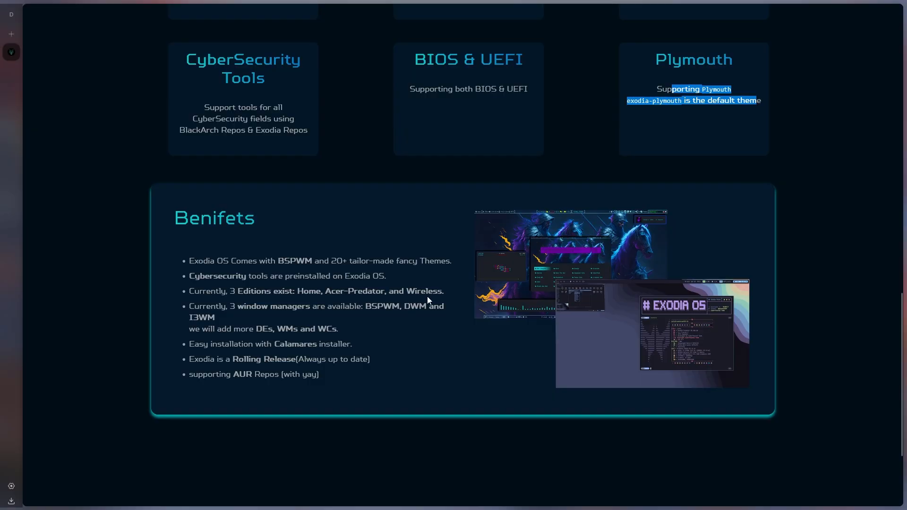
mouse_move(240, 356)
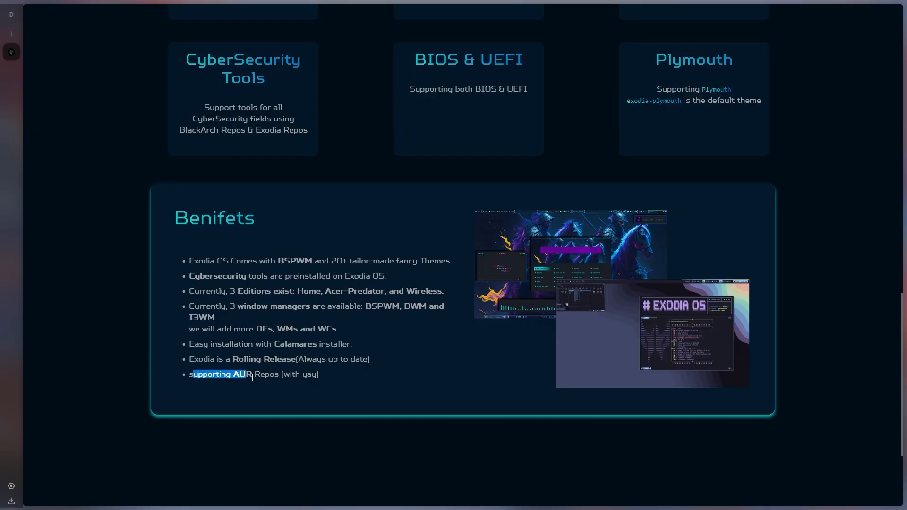
scroll(up, 3)
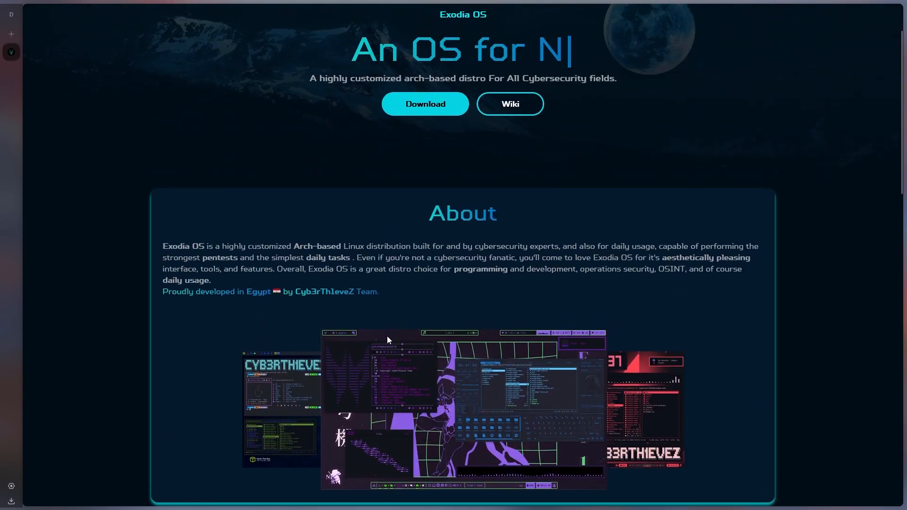
scroll(up, 3)
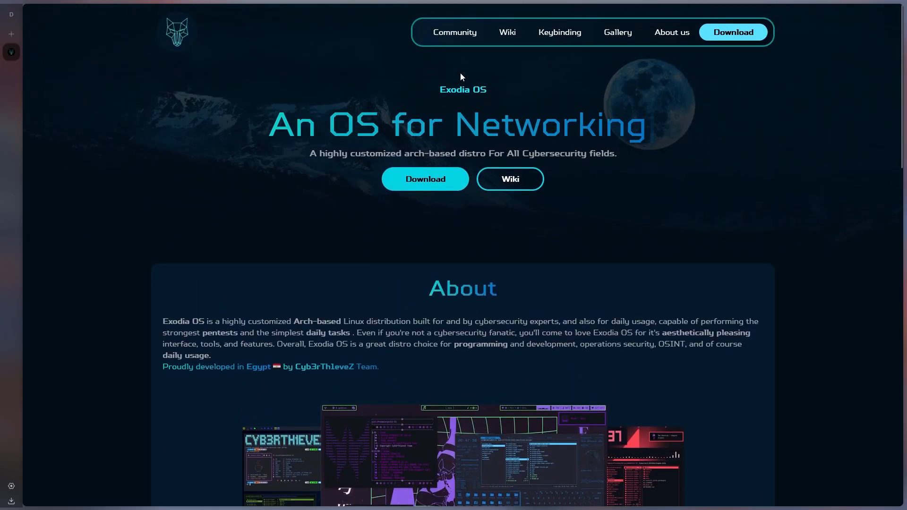
Go to the Download page and view the Acer-Predator edition details
click(733, 32)
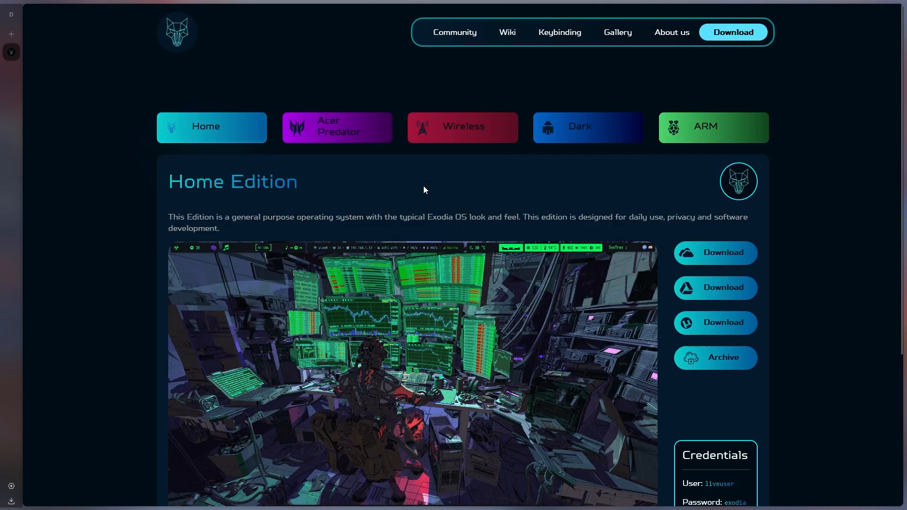
scroll(down, 3)
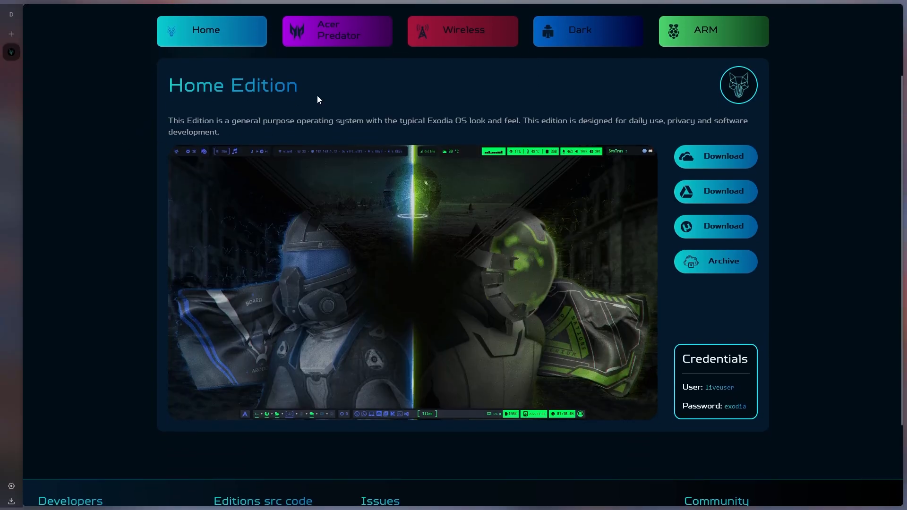
scroll(up, 3)
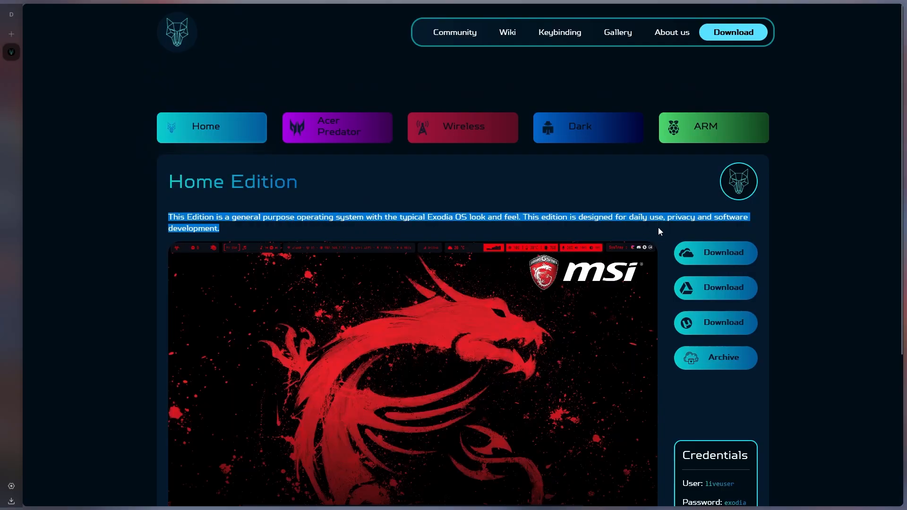
click(337, 126)
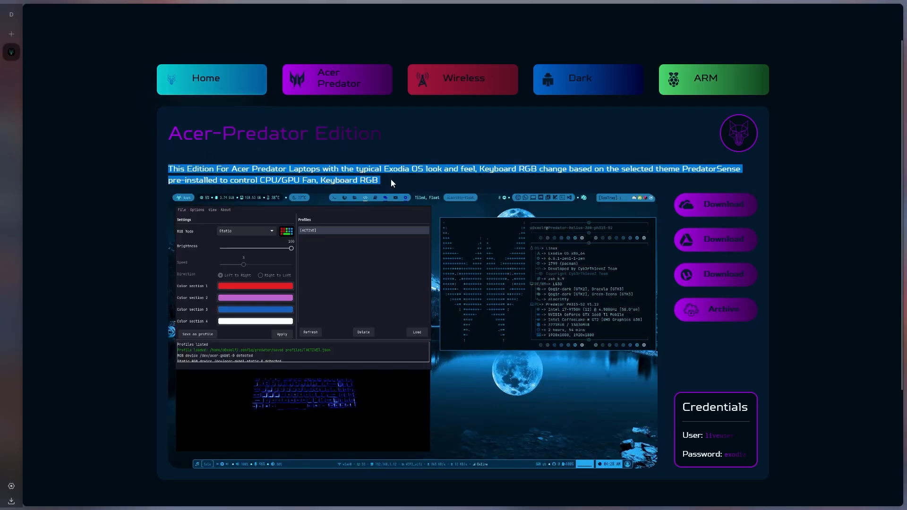
View the Wireless, Dark and ARM edition descriptions in turn
click(462, 78)
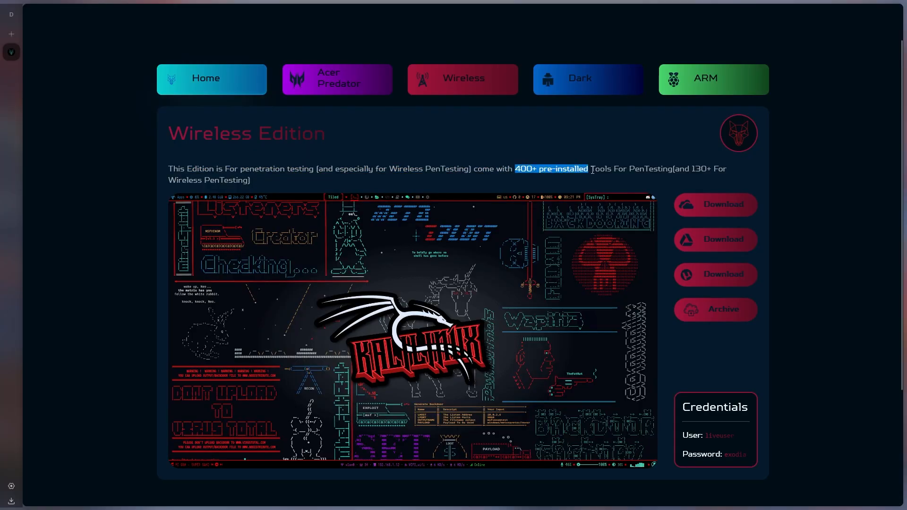
click(587, 79)
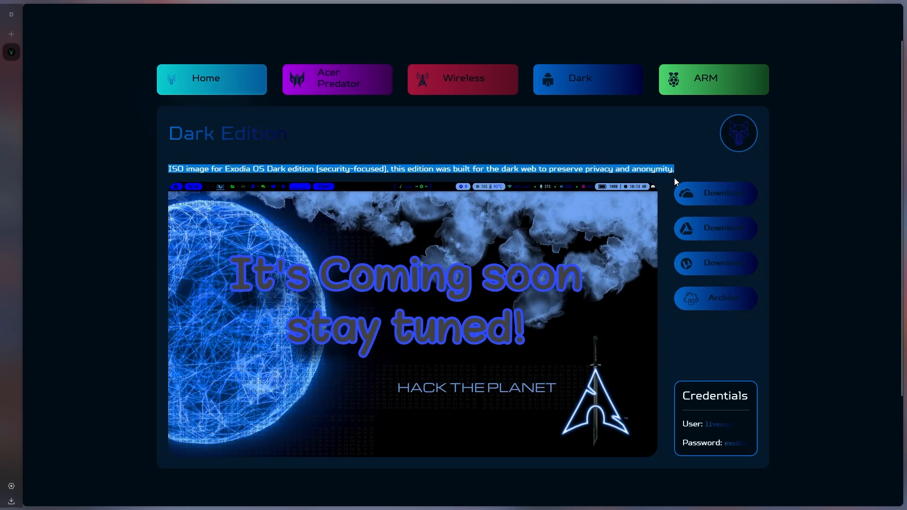
mouse_move(664, 79)
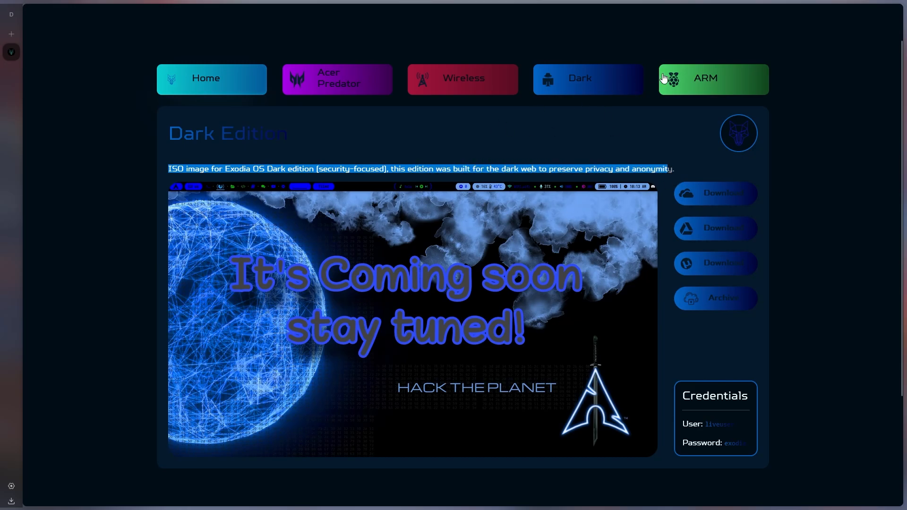
click(713, 79)
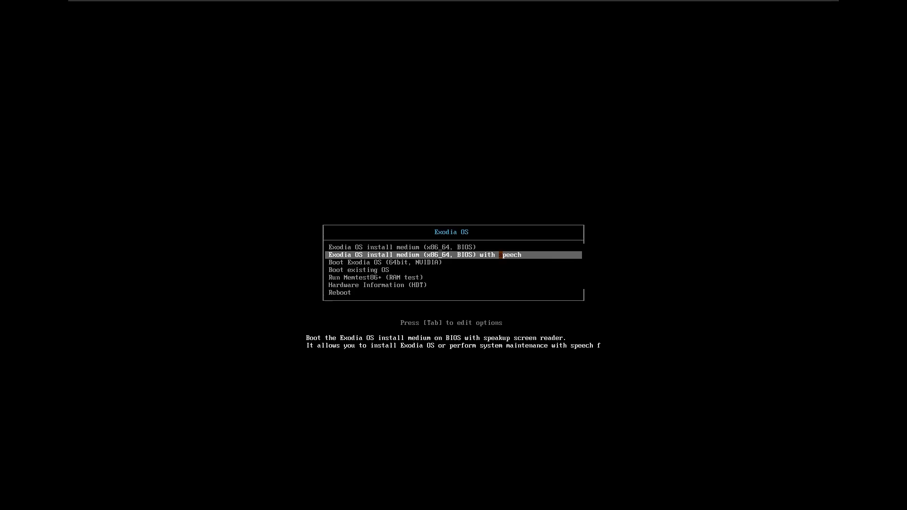
Boot the standard install medium, start the Exodia OS installer and authenticate
key(Down)
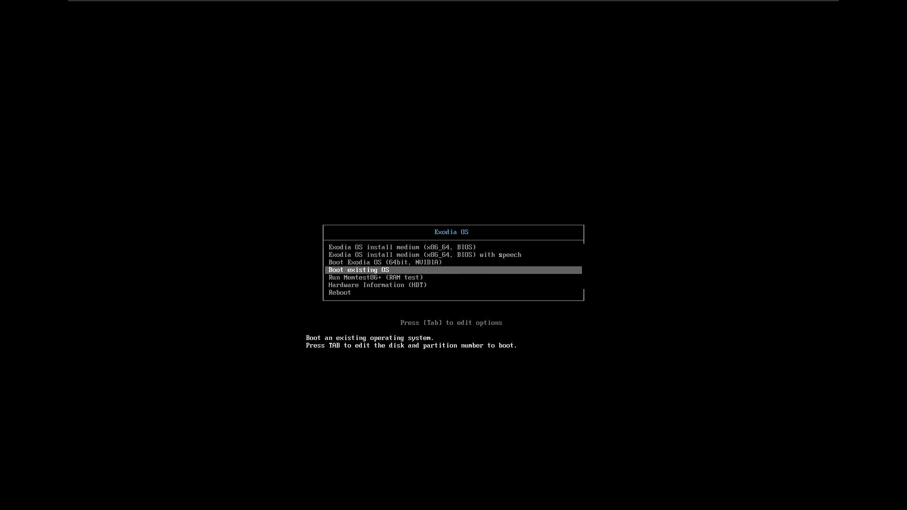
key(up)
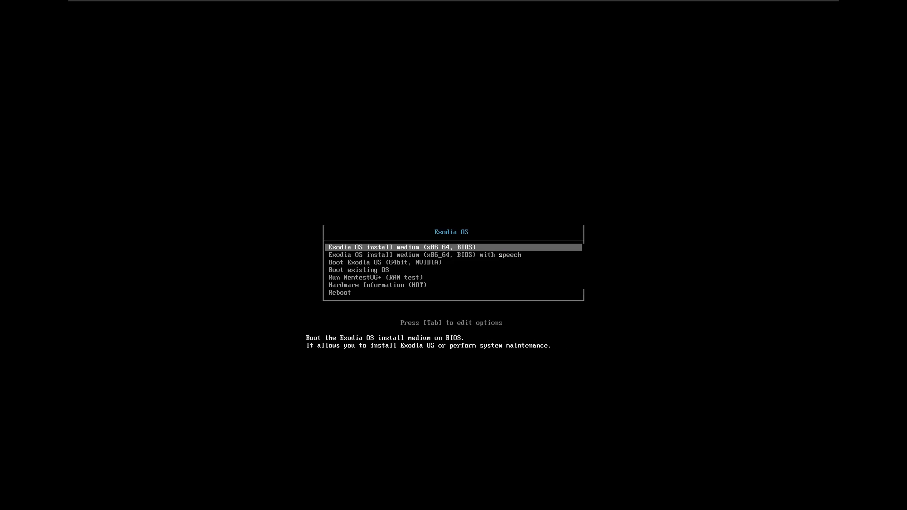
key(Return)
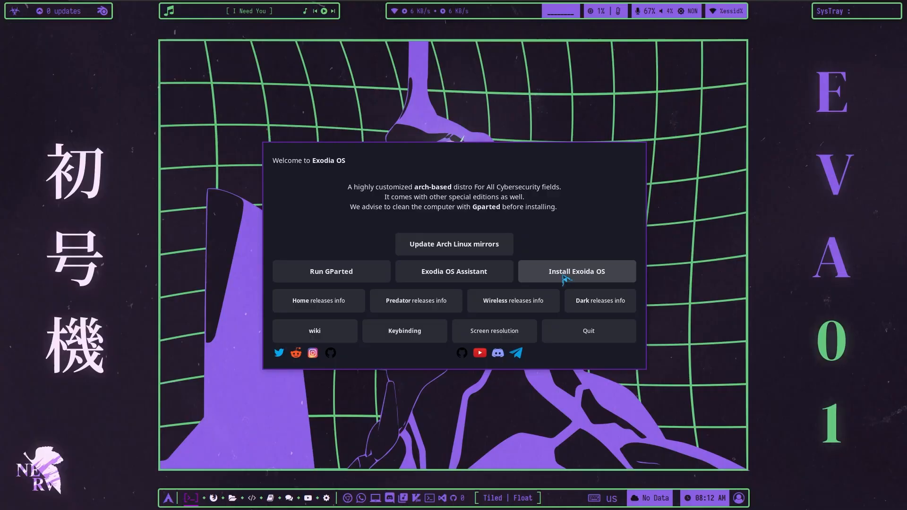
click(575, 271)
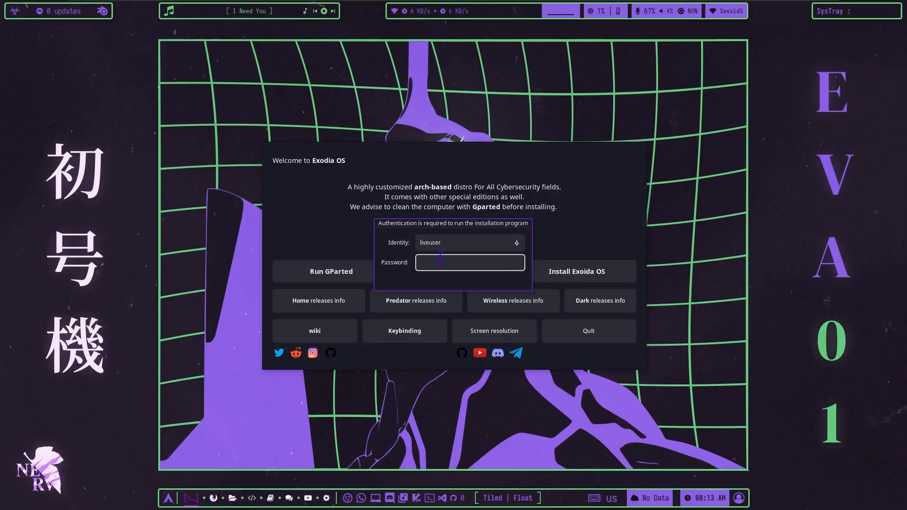
text(•••)
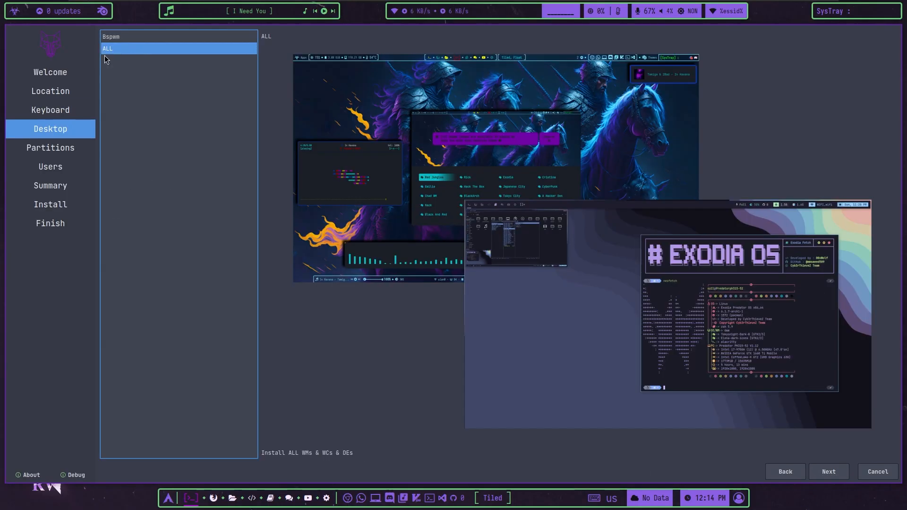
Proceed through Partitions with swap (no hibernate) and Users, then finish with Restart now
click(50, 148)
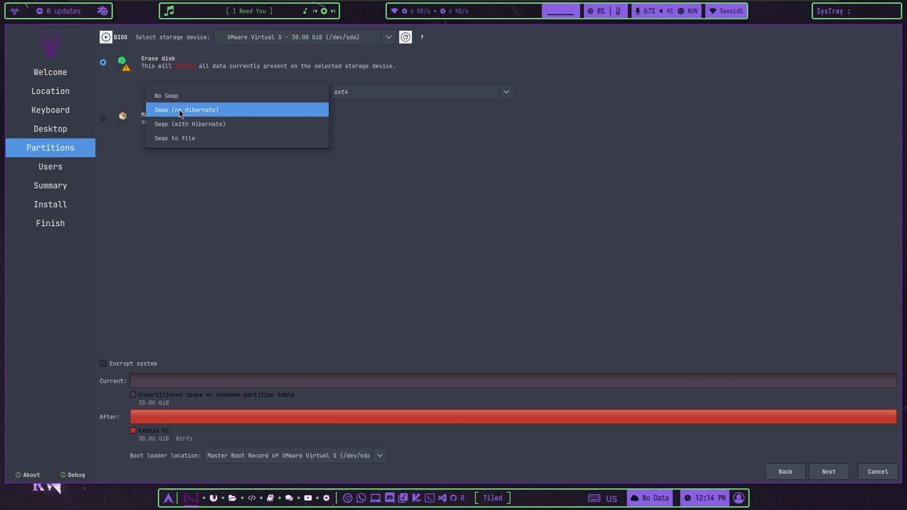
click(186, 109)
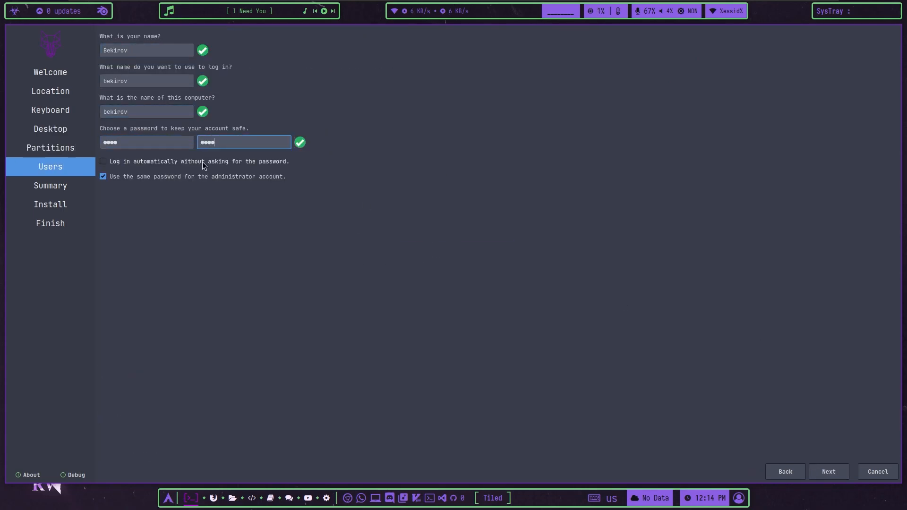
click(828, 472)
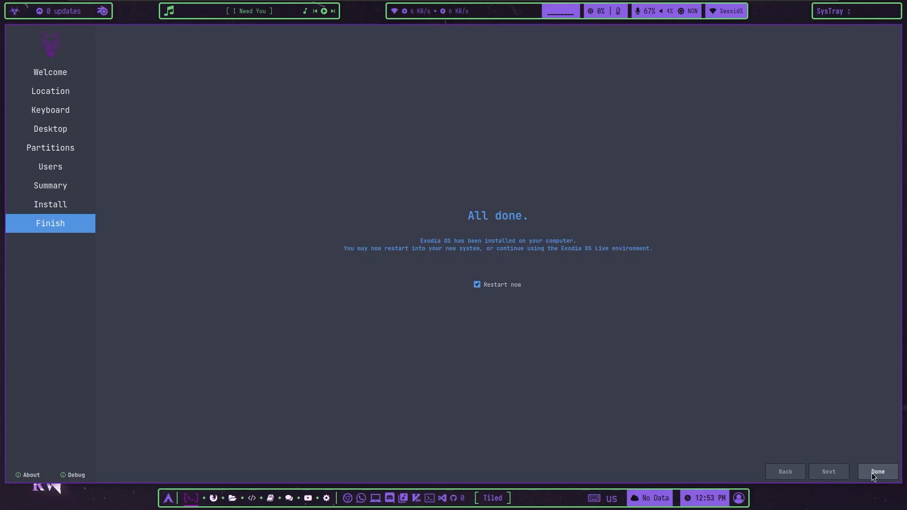
click(877, 472)
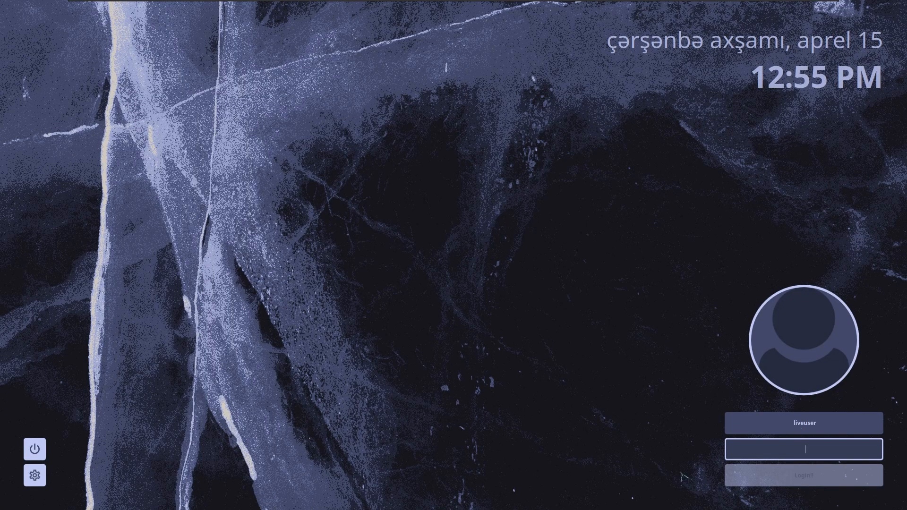
Sign in to the new user account with Login! to reach the desktop
click(34, 475)
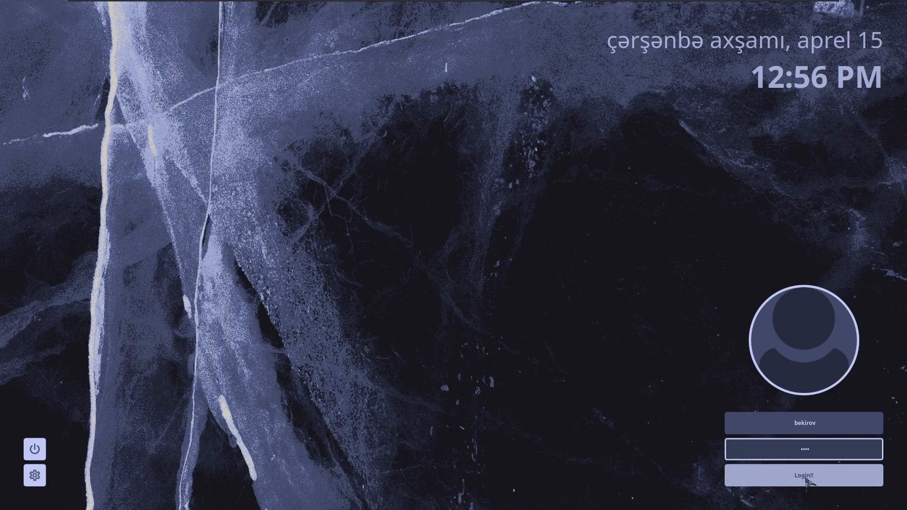
click(803, 475)
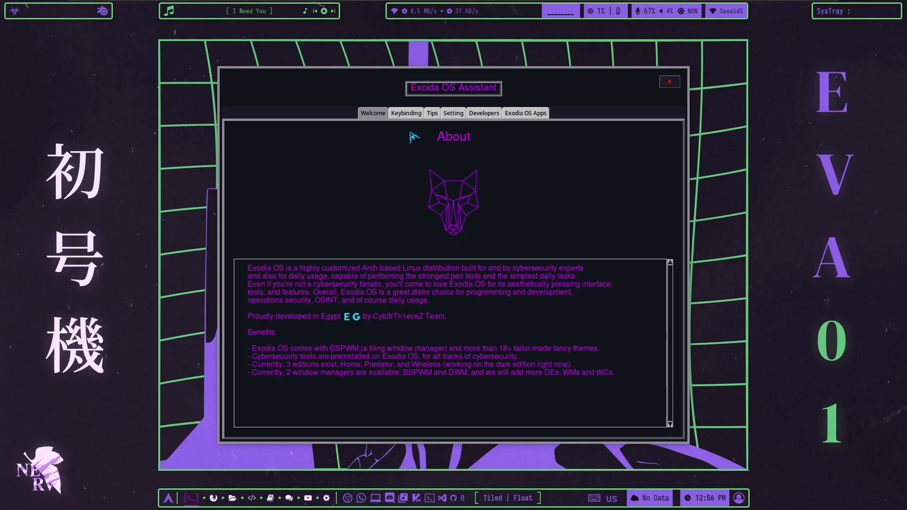
mouse_move(463, 281)
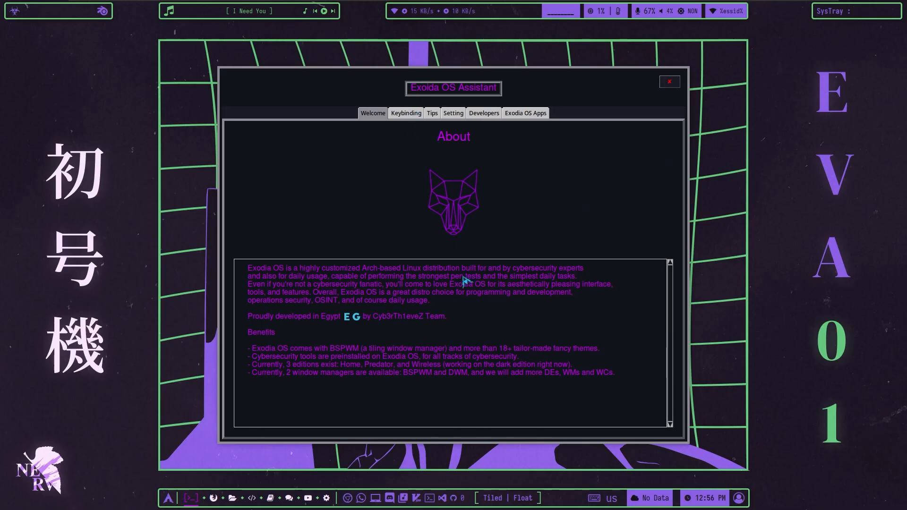
Show the bspwm keybindings table in the Assistant and scroll through it
click(405, 112)
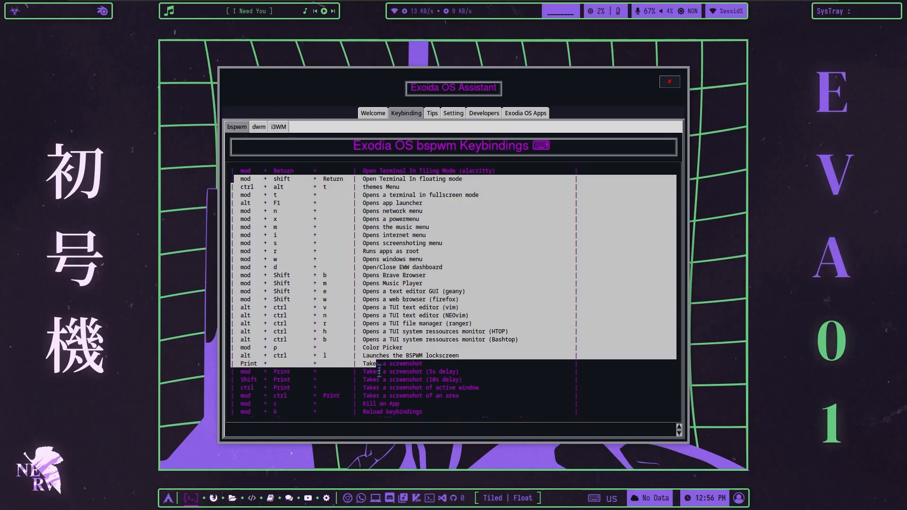
scroll(down, 3)
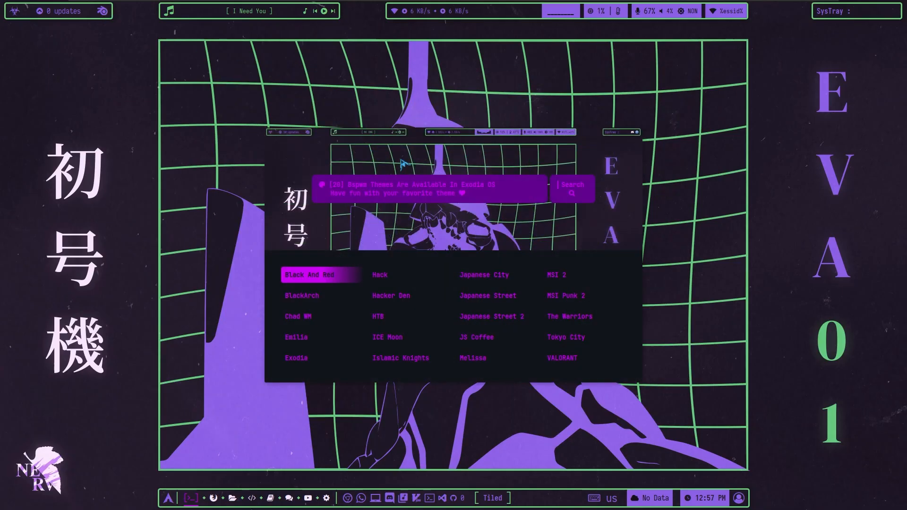
mouse_move(373, 265)
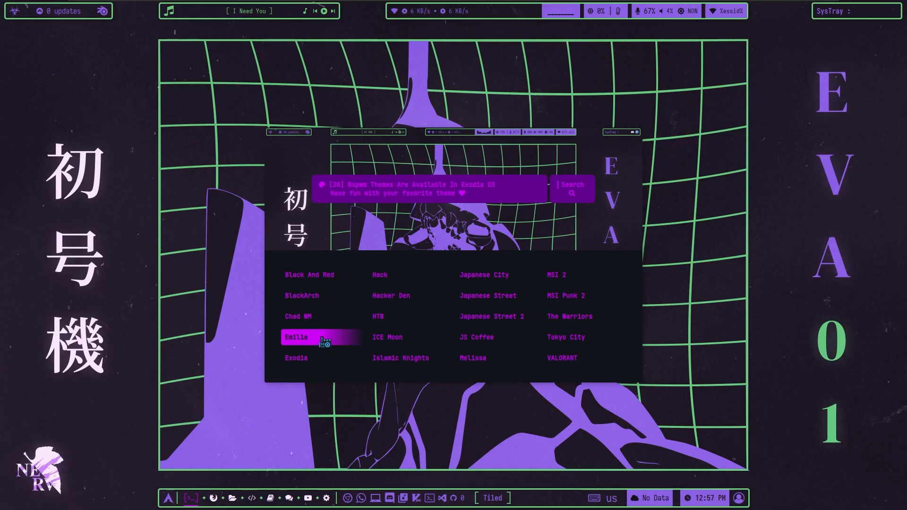
Apply the Emilia theme, close the Assistant, and set the rainy anime-girl wallpaper in Nitrogen
click(307, 337)
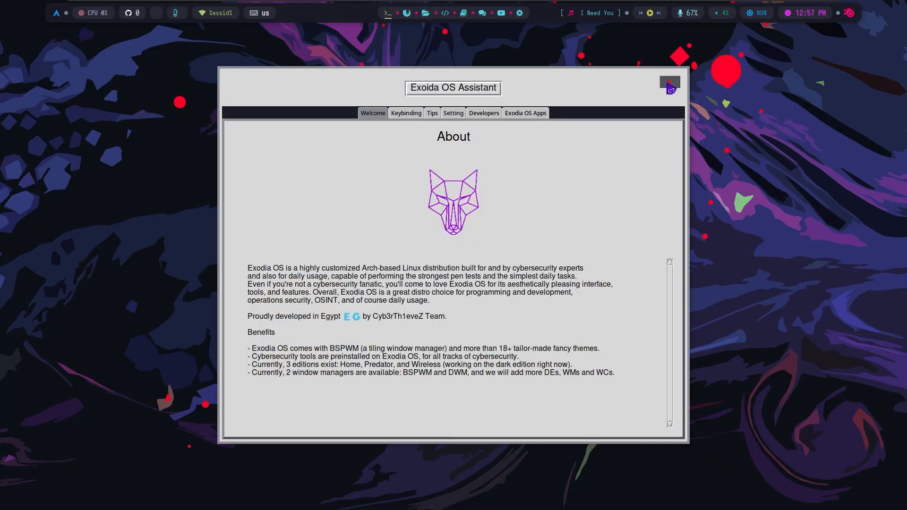
click(669, 83)
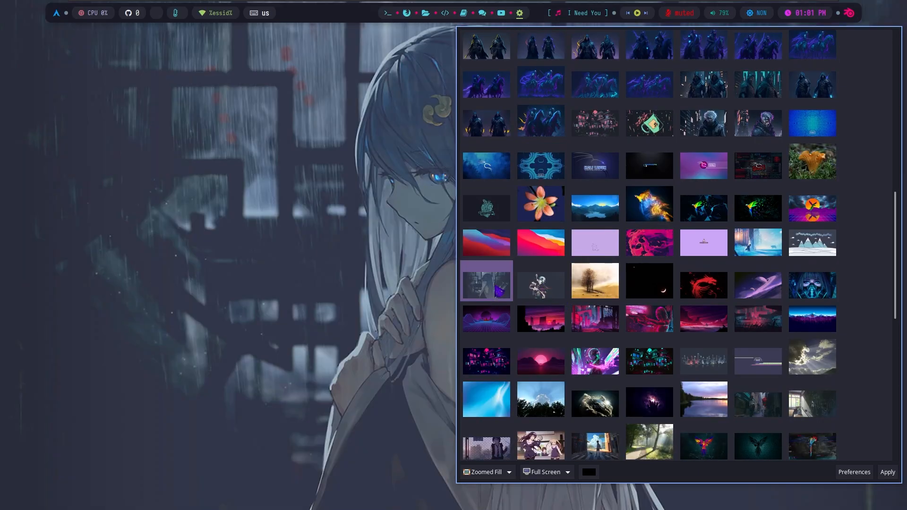
click(887, 472)
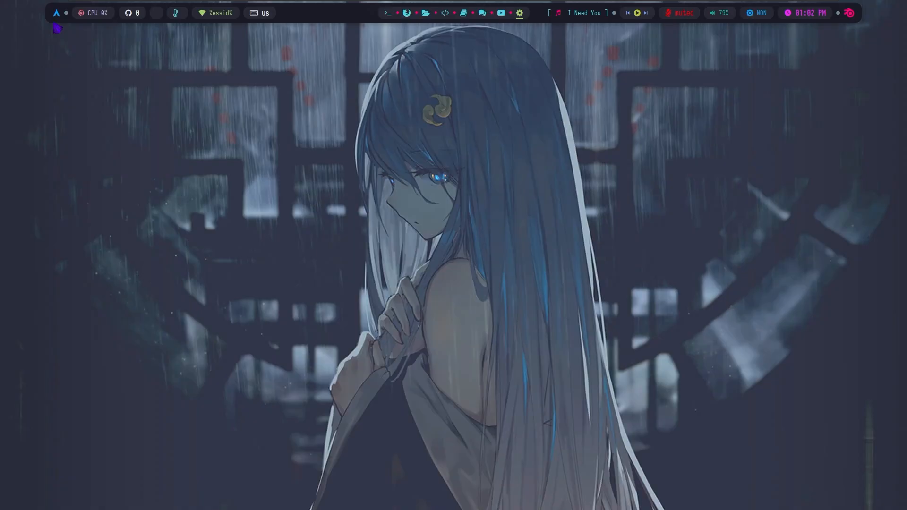
click(56, 12)
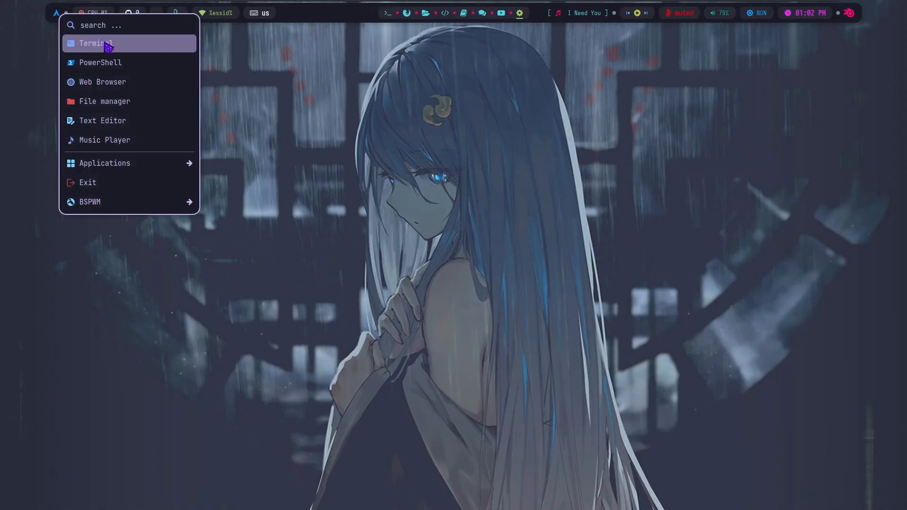
mouse_move(303, 62)
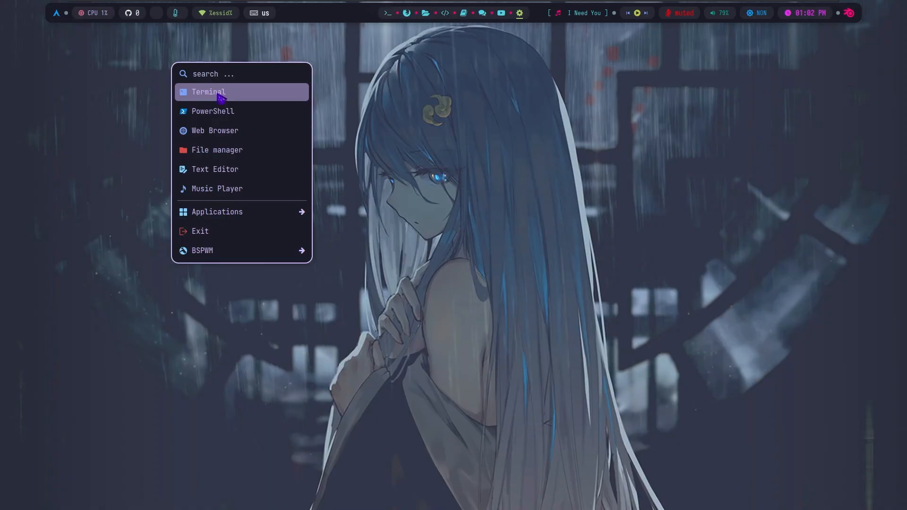
click(213, 111)
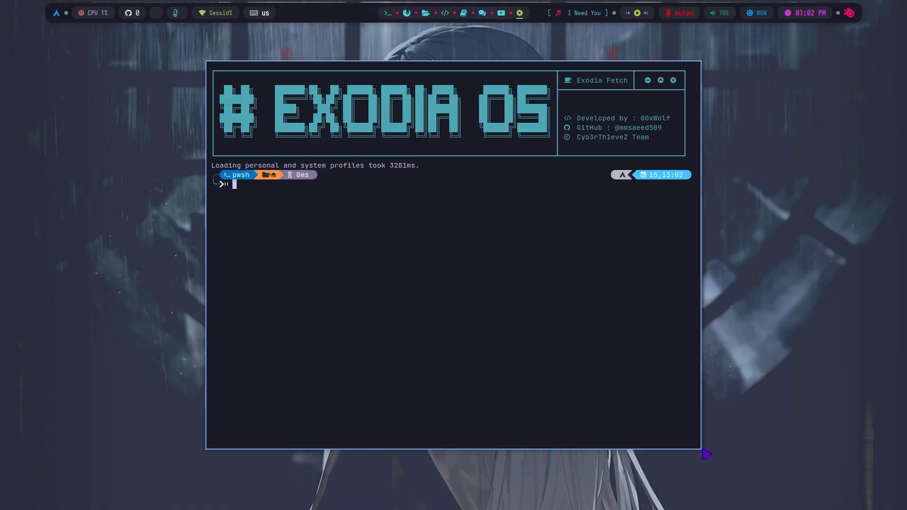
text(ne)
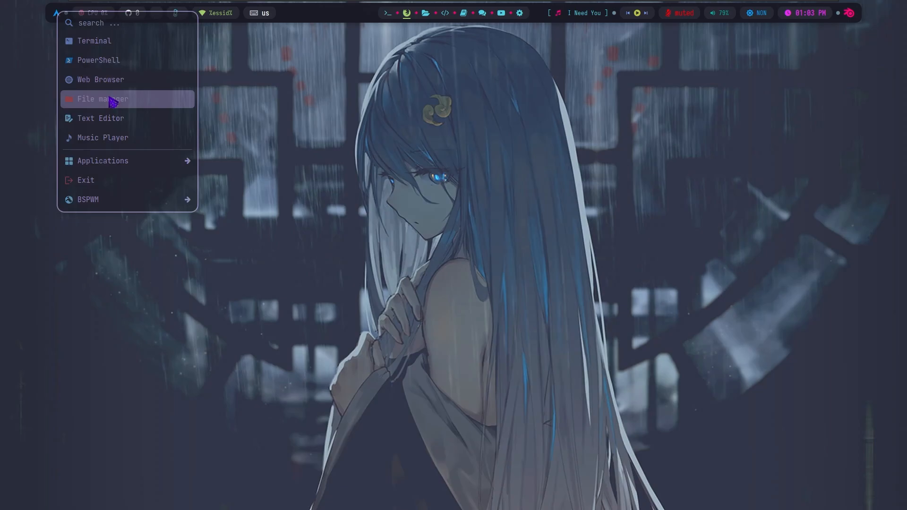
click(102, 98)
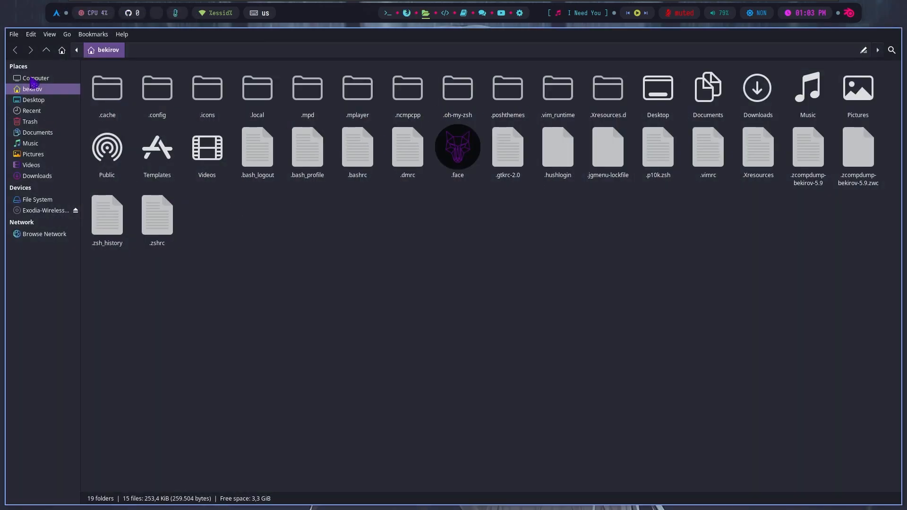
click(35, 79)
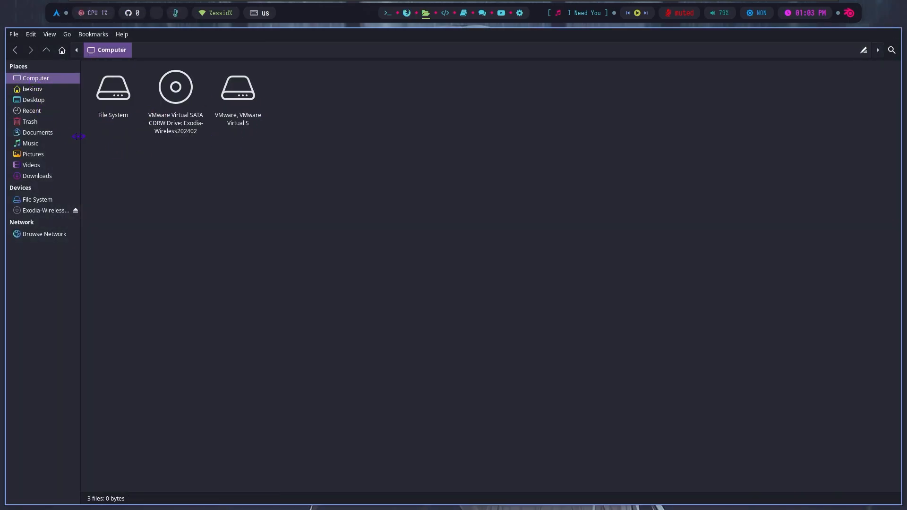
click(30, 142)
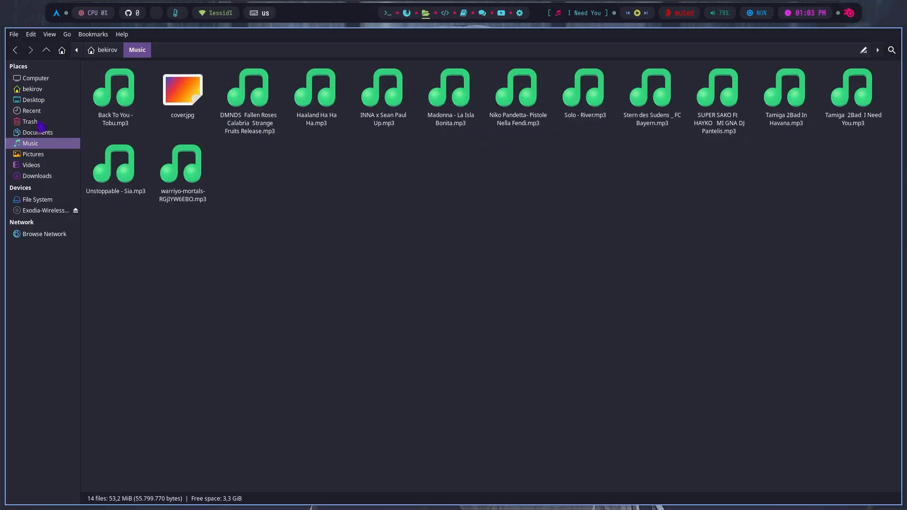
click(33, 154)
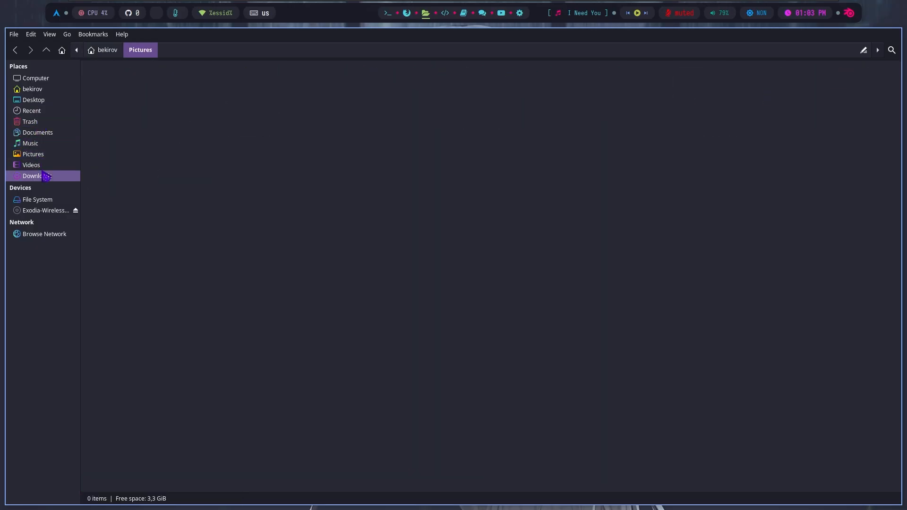
click(30, 143)
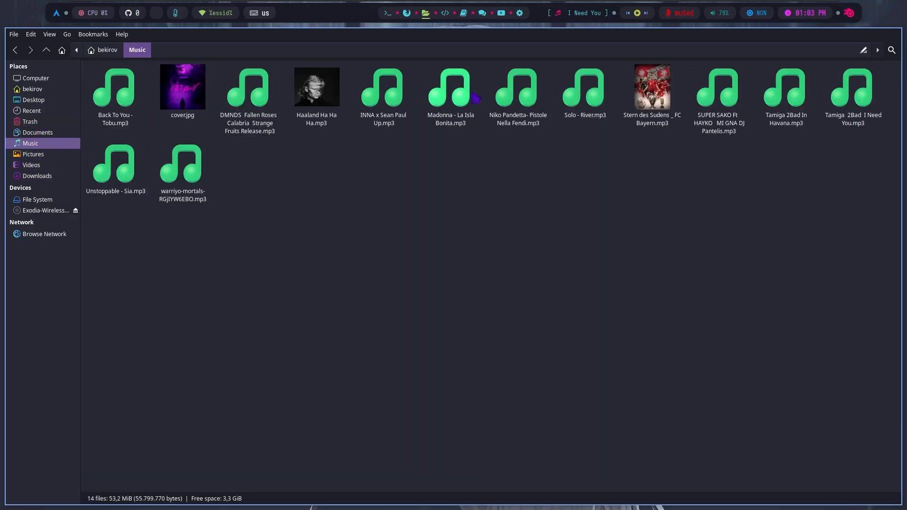
key(ctrl+a)
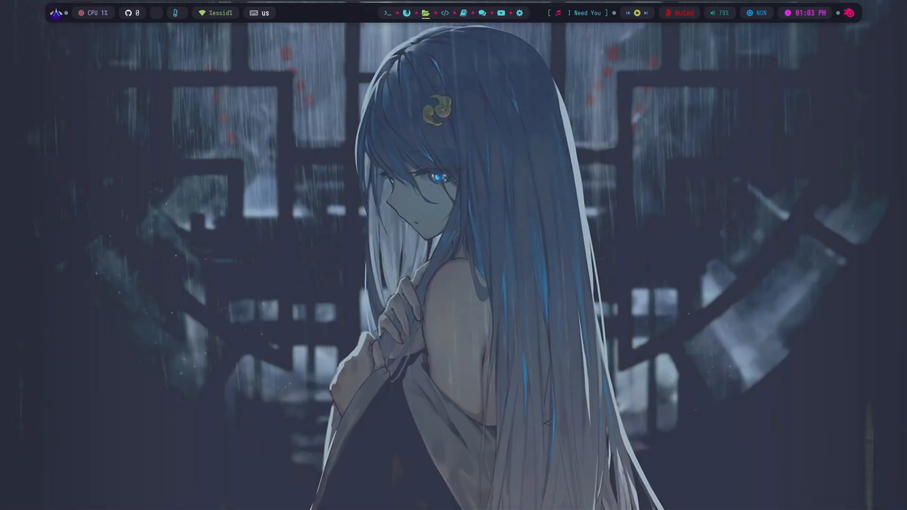
Launch Neovim as Text Editor from the launcher, showing the Find Files picker with previews
click(56, 12)
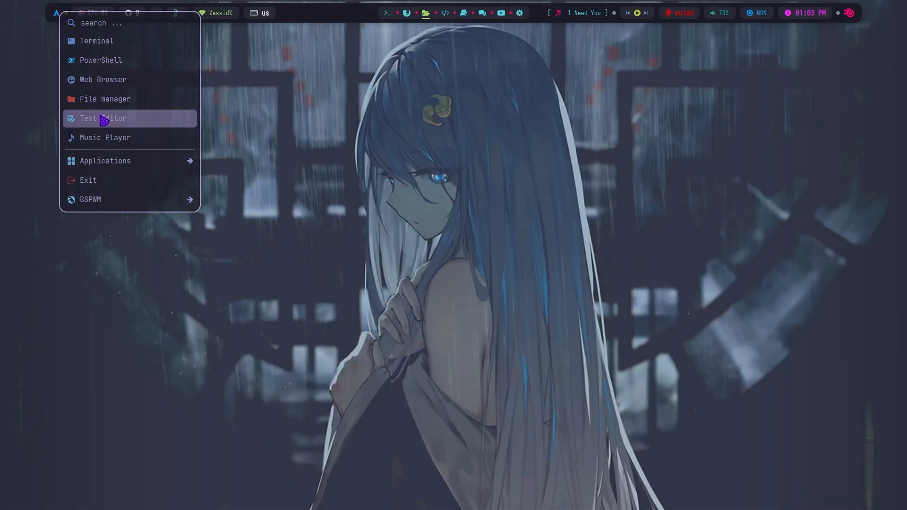
click(102, 118)
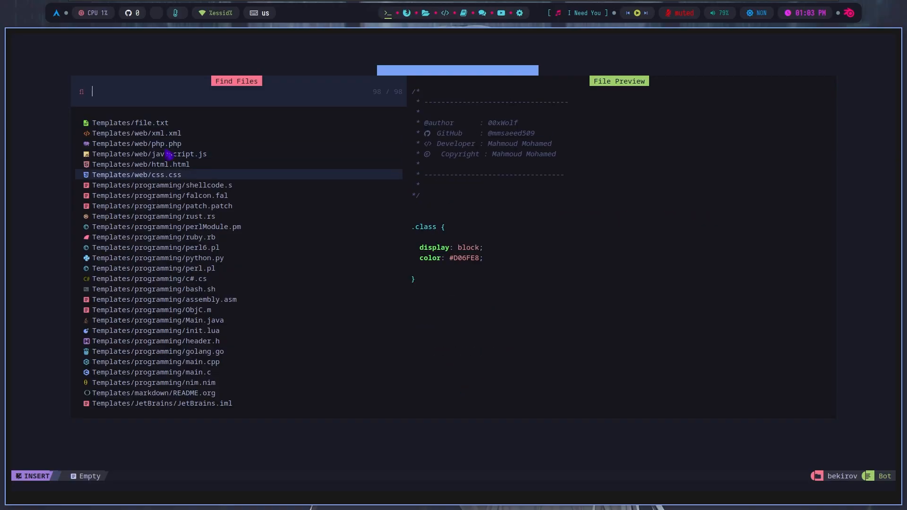
click(162, 205)
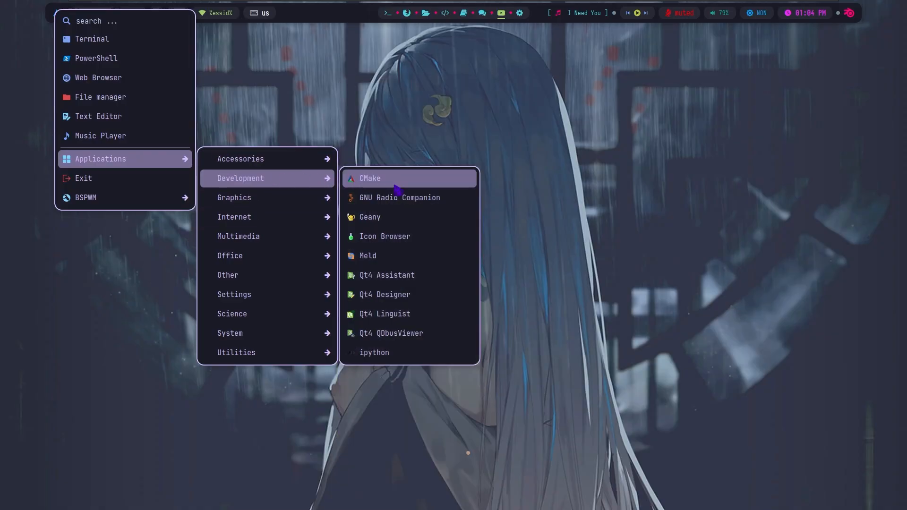
mouse_move(234, 197)
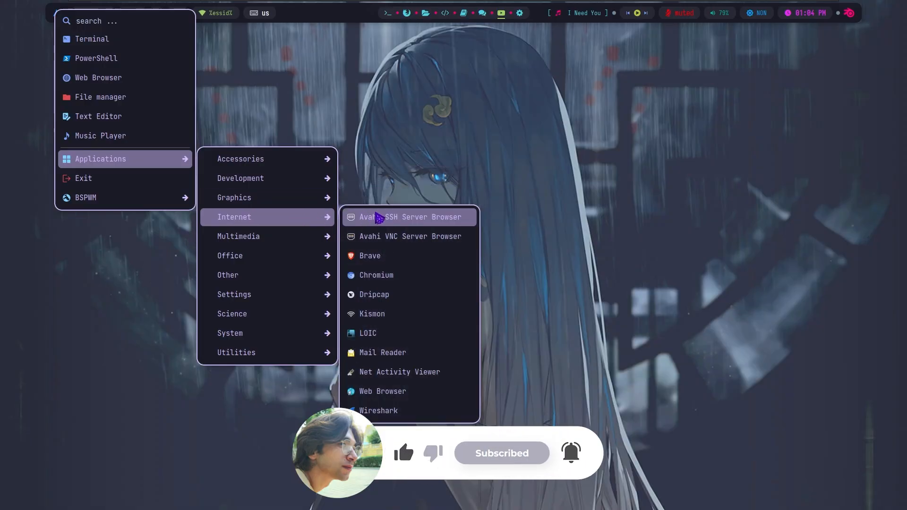
mouse_move(381, 256)
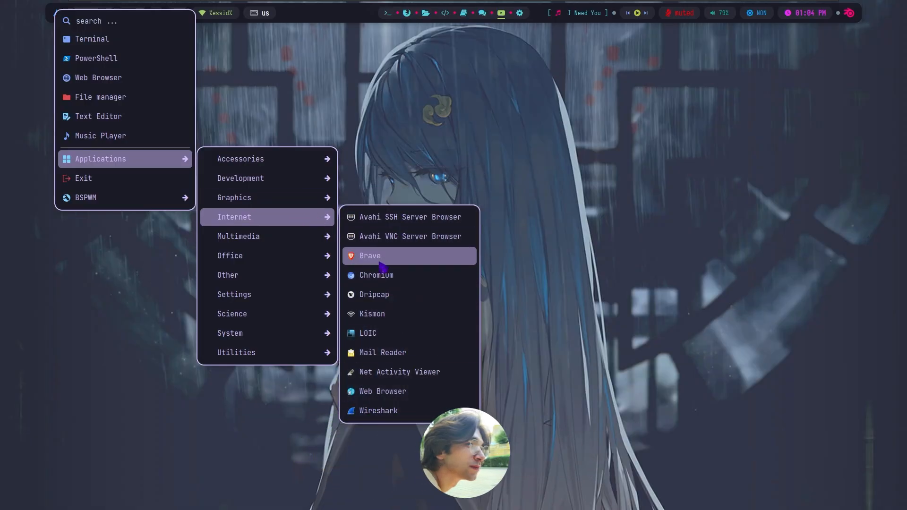
click(371, 256)
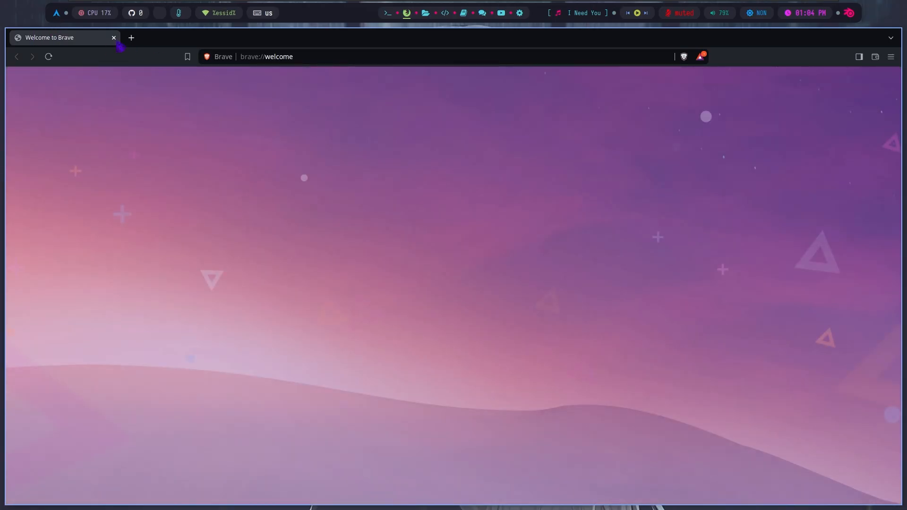
click(130, 38)
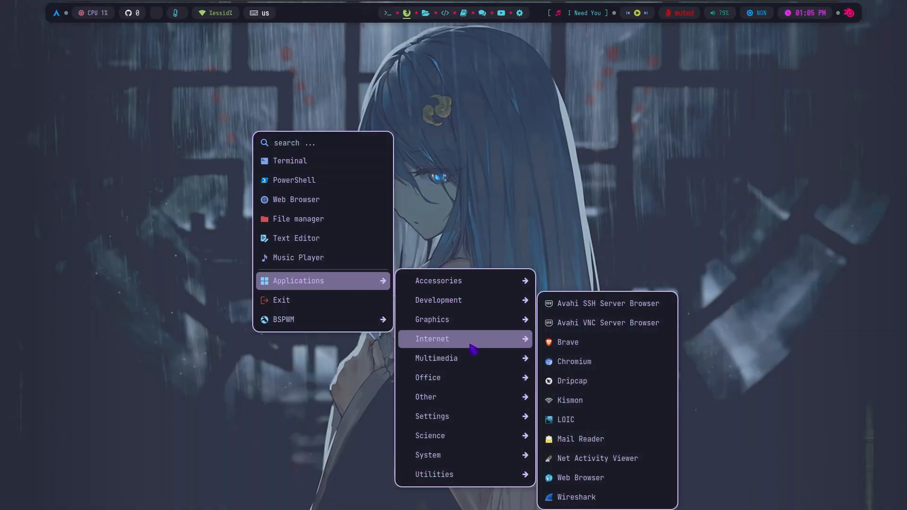
mouse_move(601, 409)
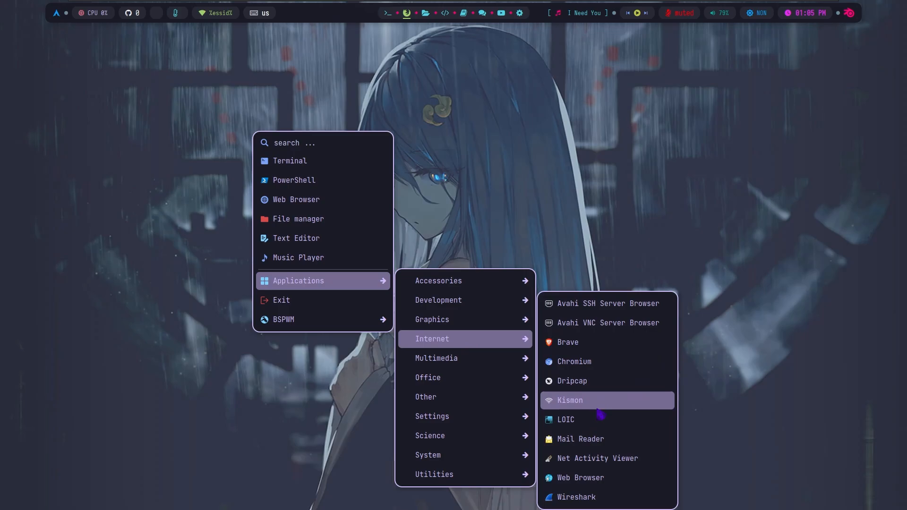
mouse_move(574, 362)
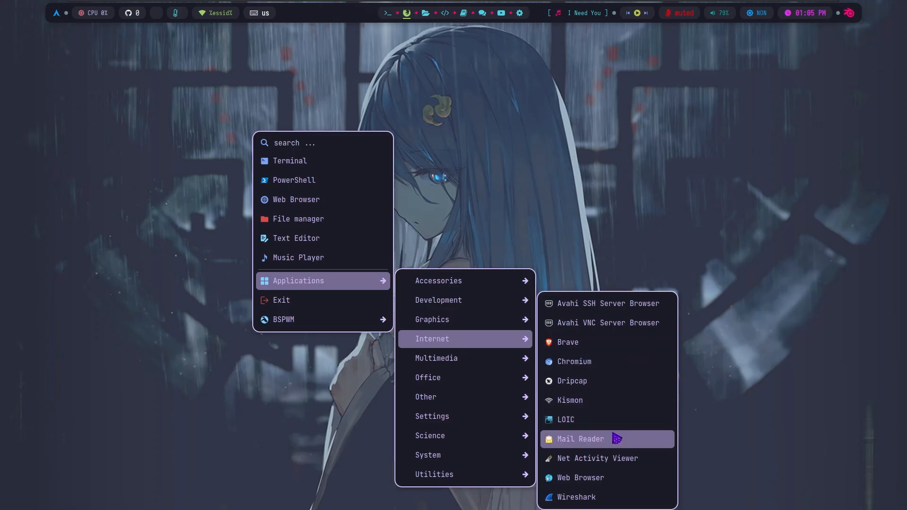
mouse_move(573, 481)
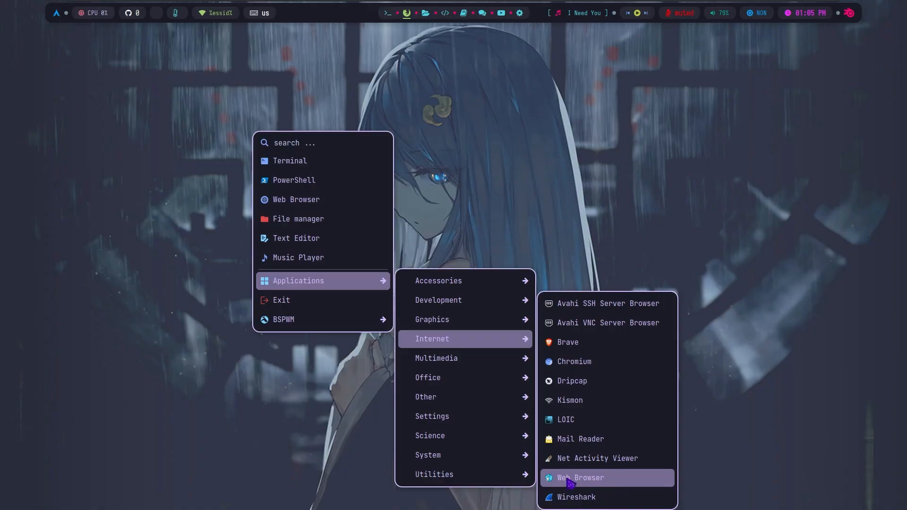
Start the Web Browser from Applications > Internet in the desktop menu
click(576, 497)
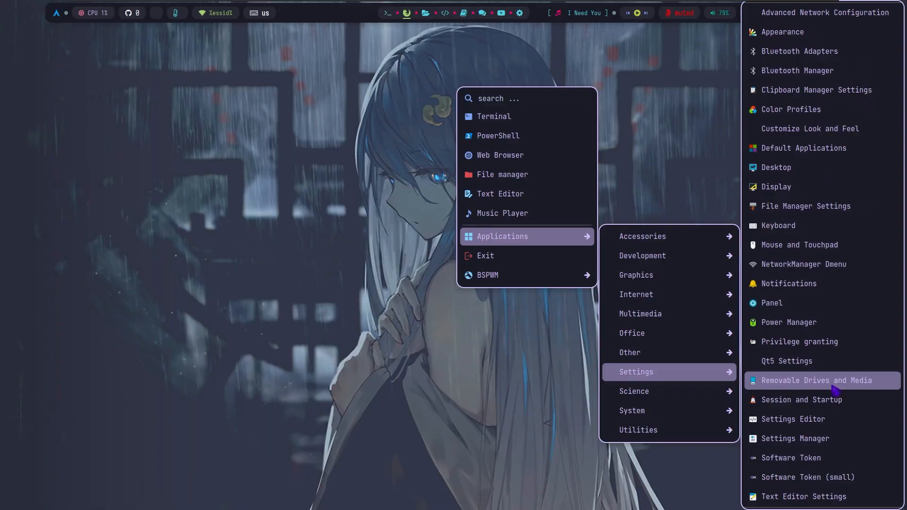
Scroll through the Settings and System application category lists
scroll(down, 3)
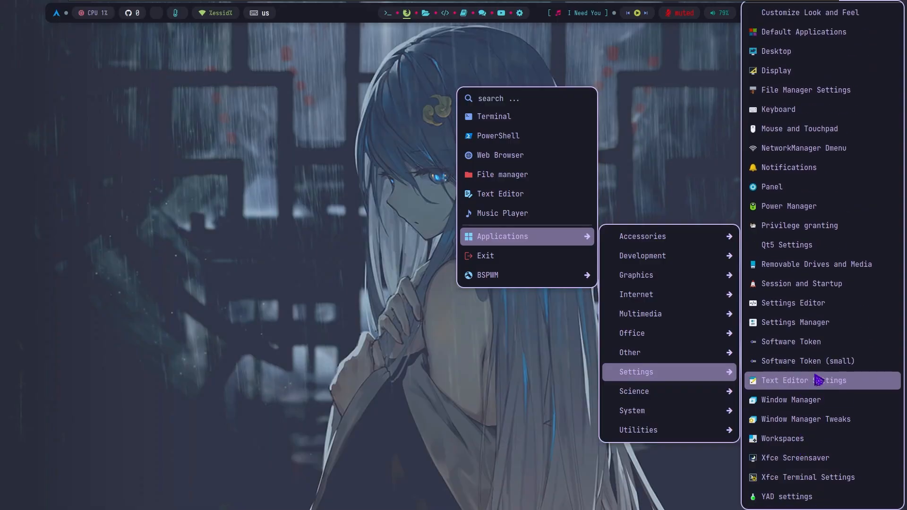
mouse_move(801, 384)
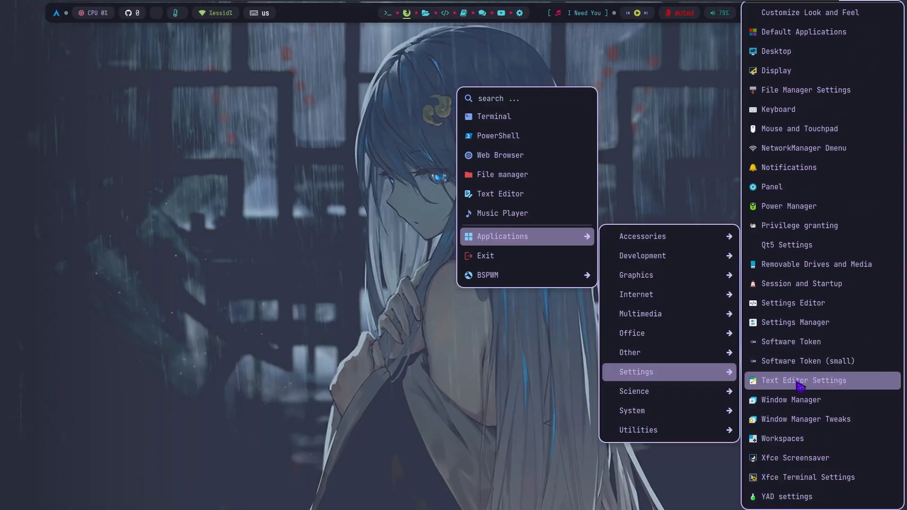
mouse_move(788, 206)
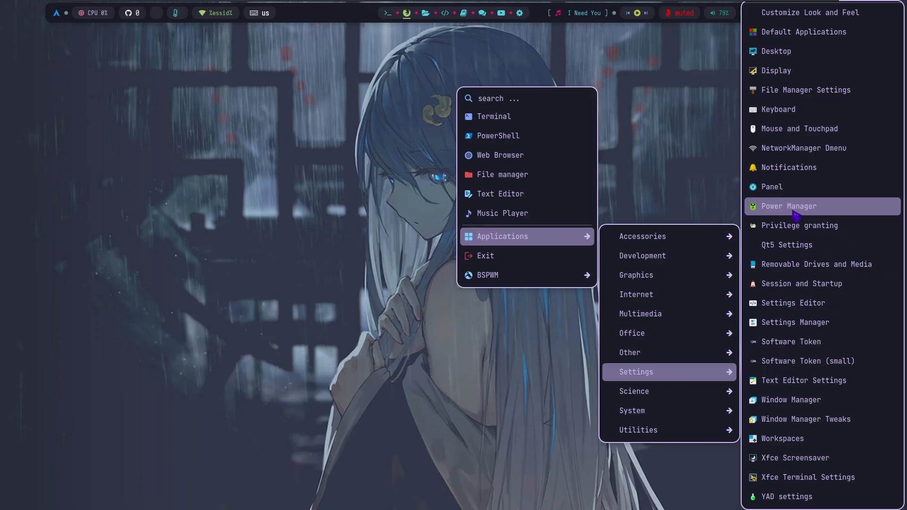
scroll(up, 3)
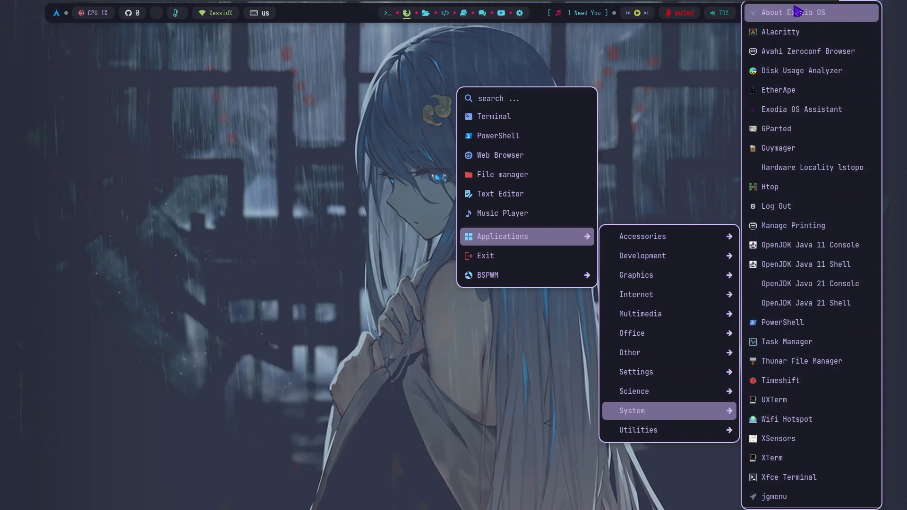
mouse_move(802, 109)
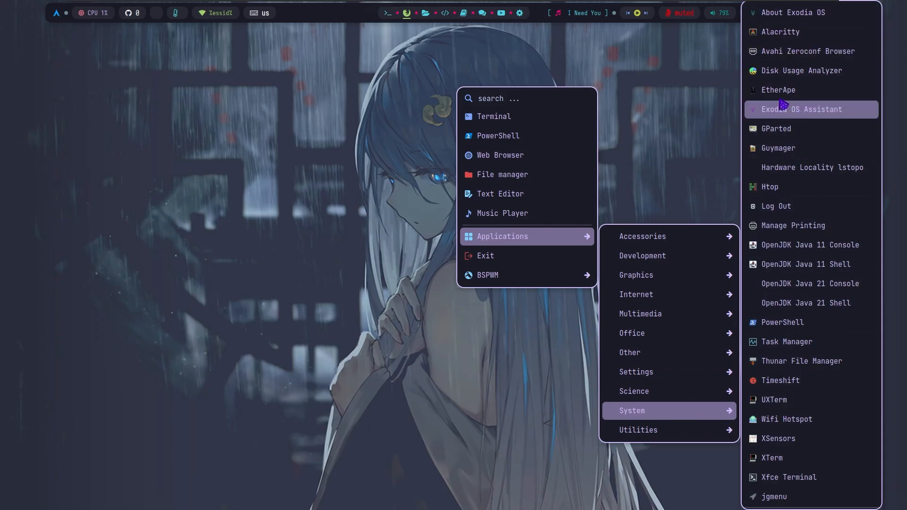
mouse_move(815, 160)
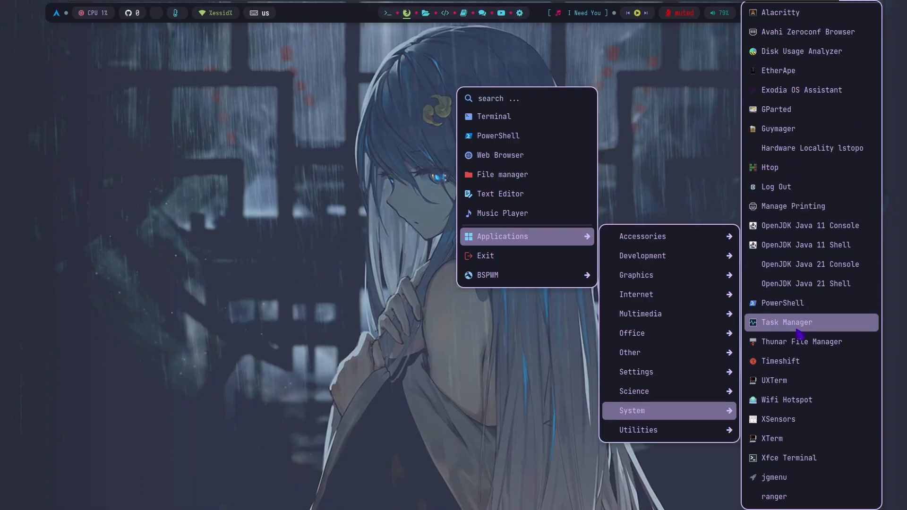
mouse_move(787, 478)
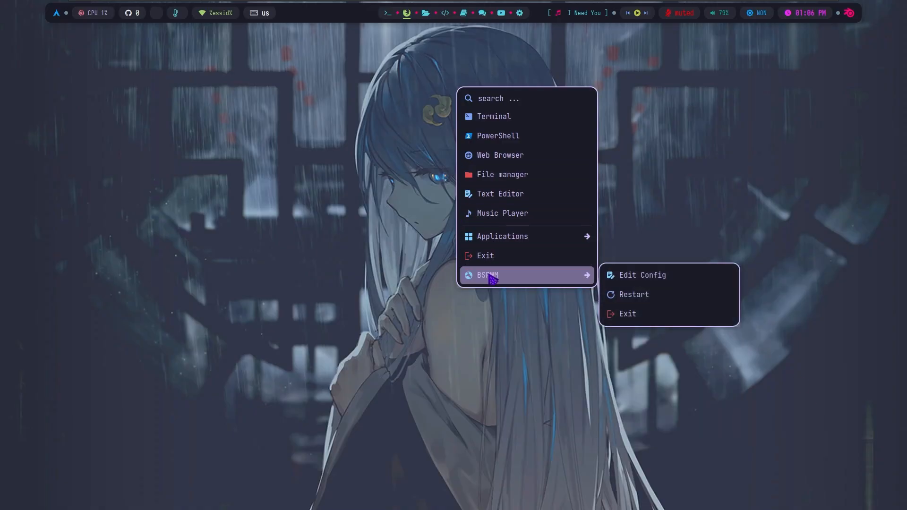
mouse_move(724, 231)
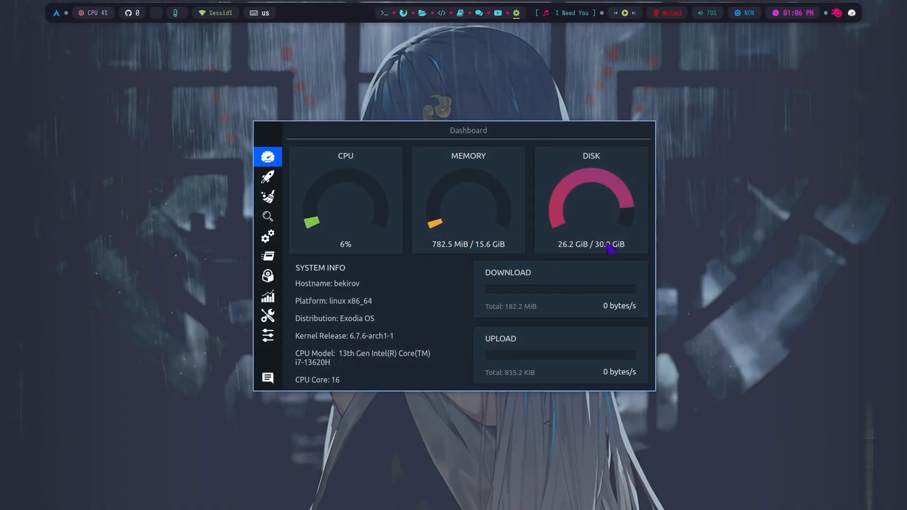
mouse_move(589, 204)
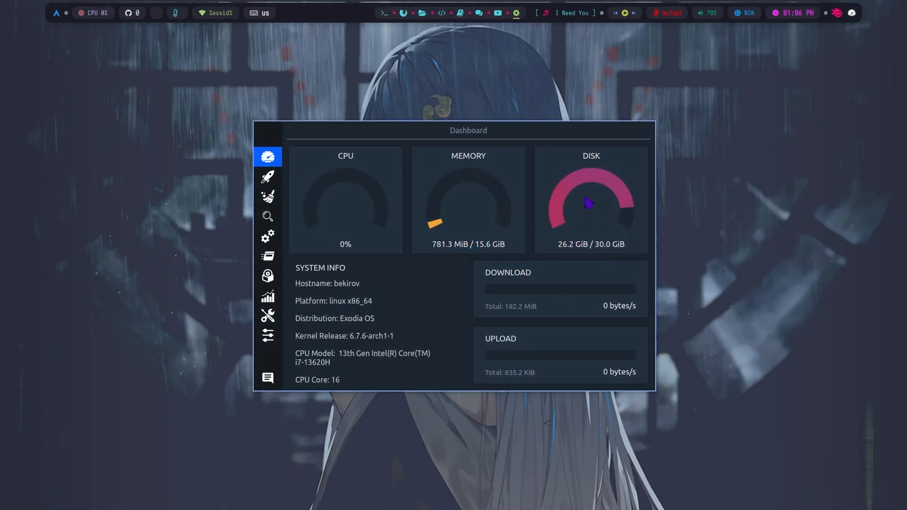
mouse_move(662, 396)
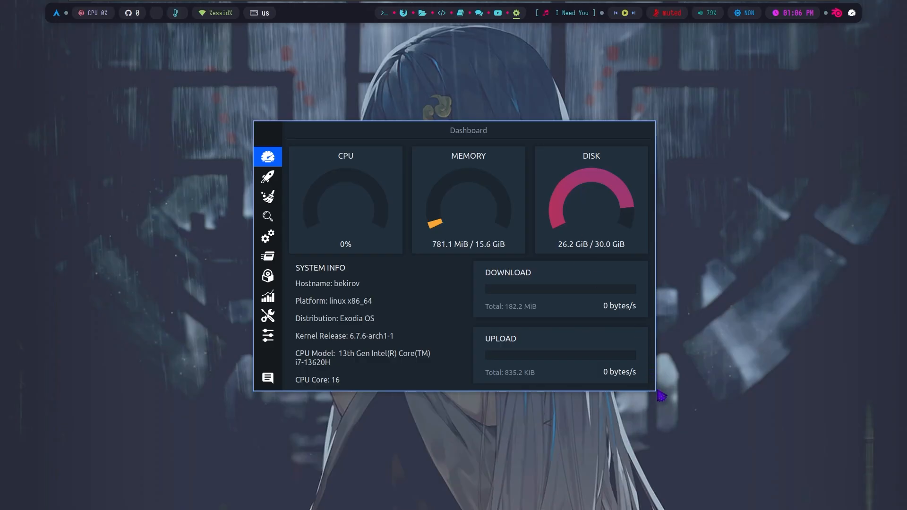
mouse_move(550, 161)
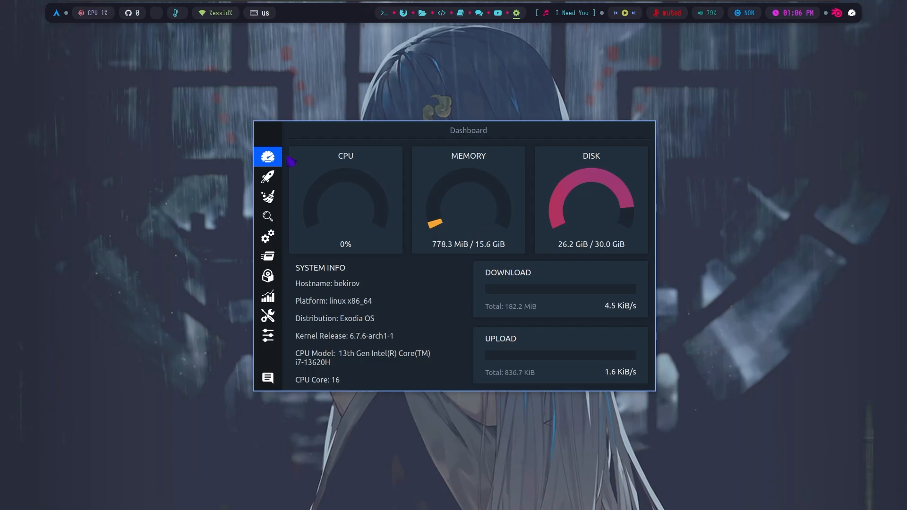
mouse_move(489, 249)
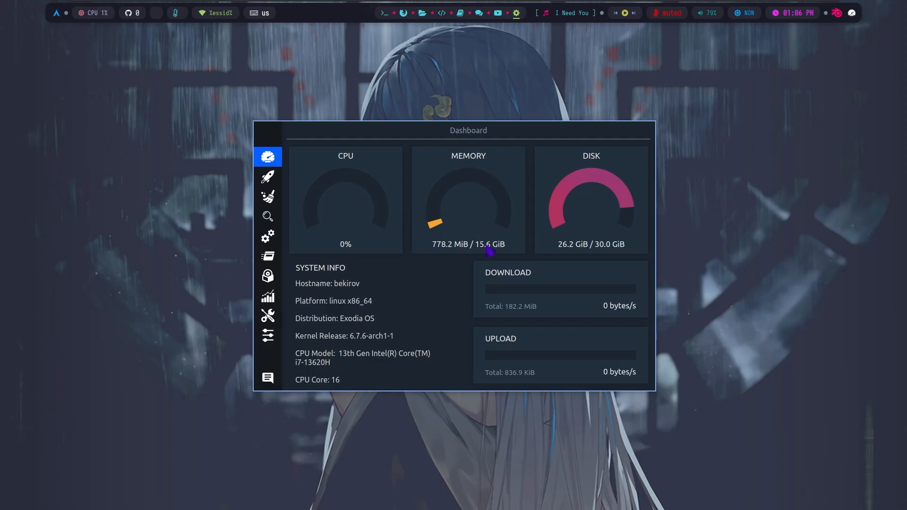
Close the Dashboard after reviewing CPU, memory, disk and system info
click(267, 177)
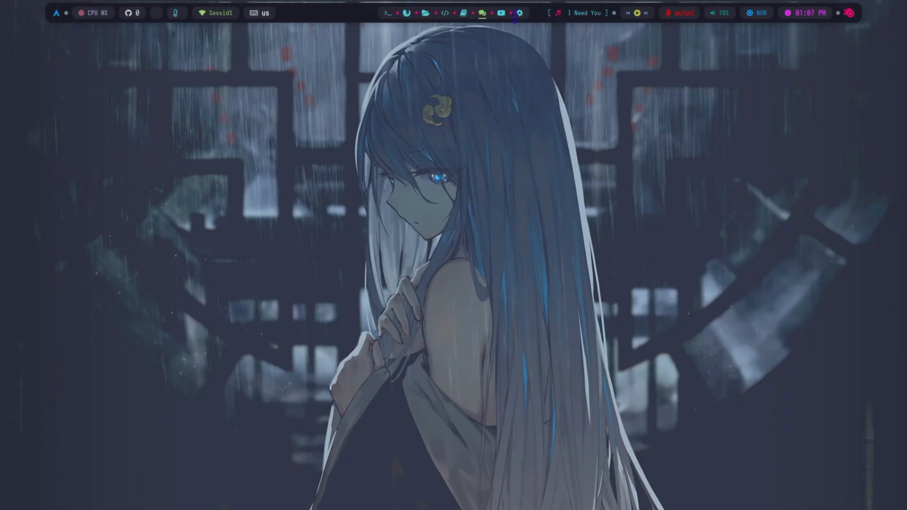
Open an Alacritty terminal and run sqlmap
click(387, 13)
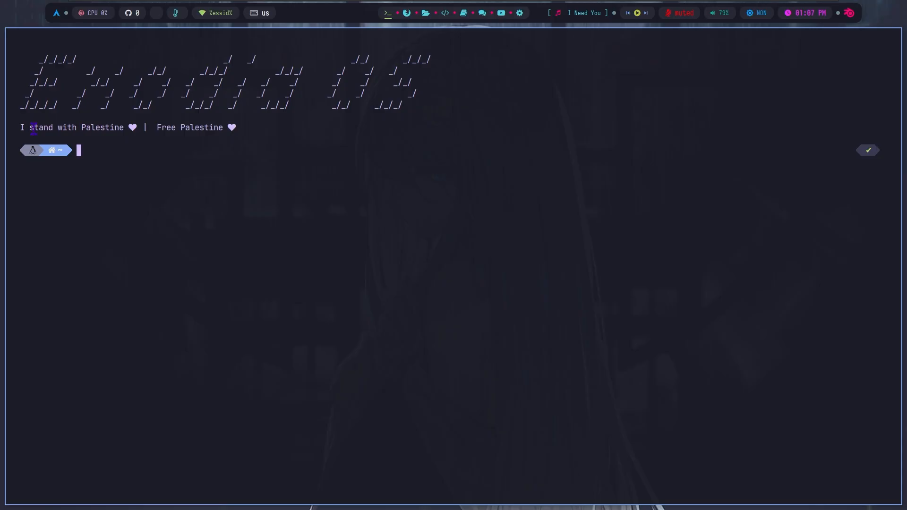
text(sql)
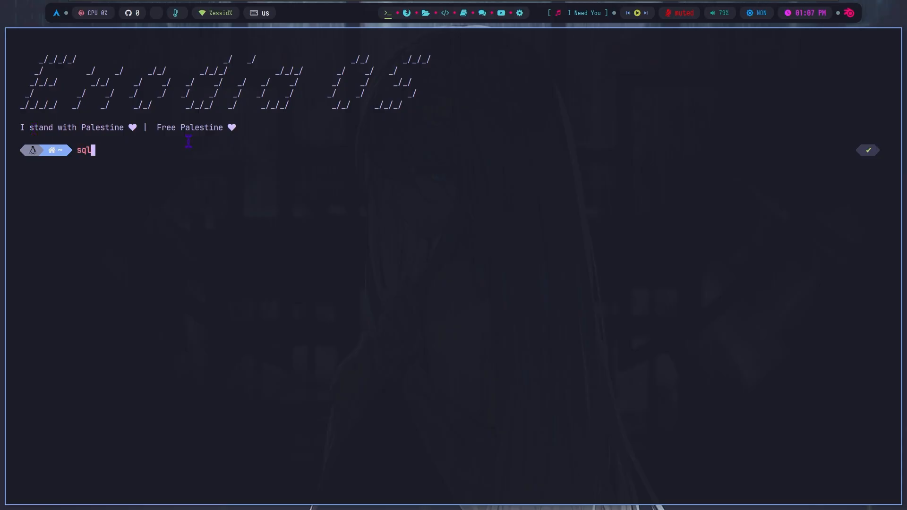
key(Return)
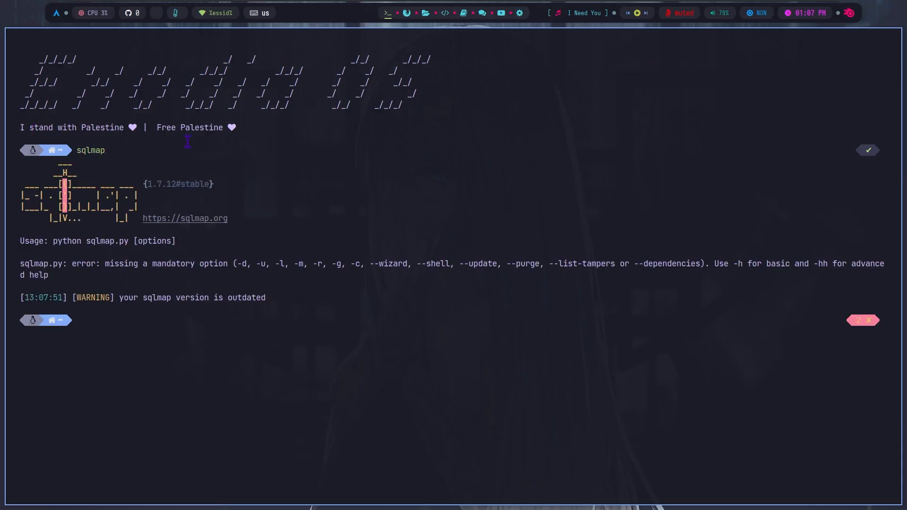
Launch msfconsole to show the Metasploit banner, then exit the terminal
text(msfconsole)
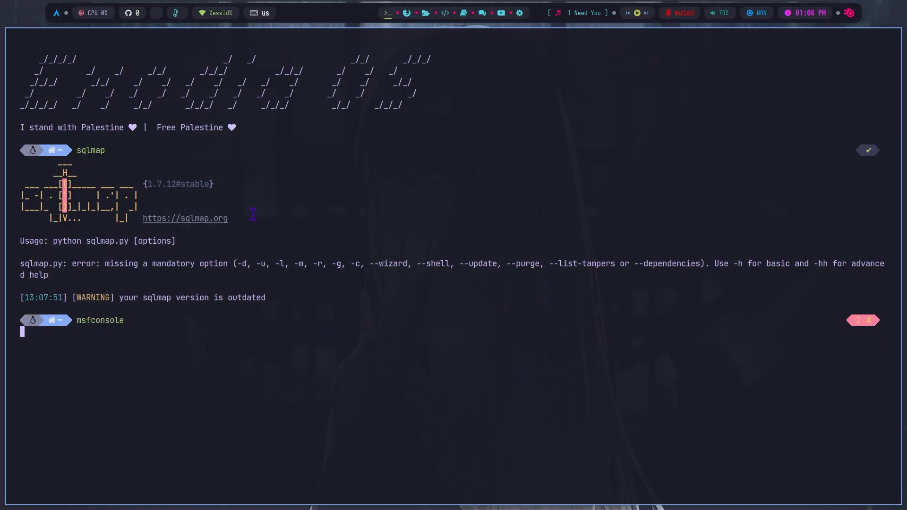
key(Return)
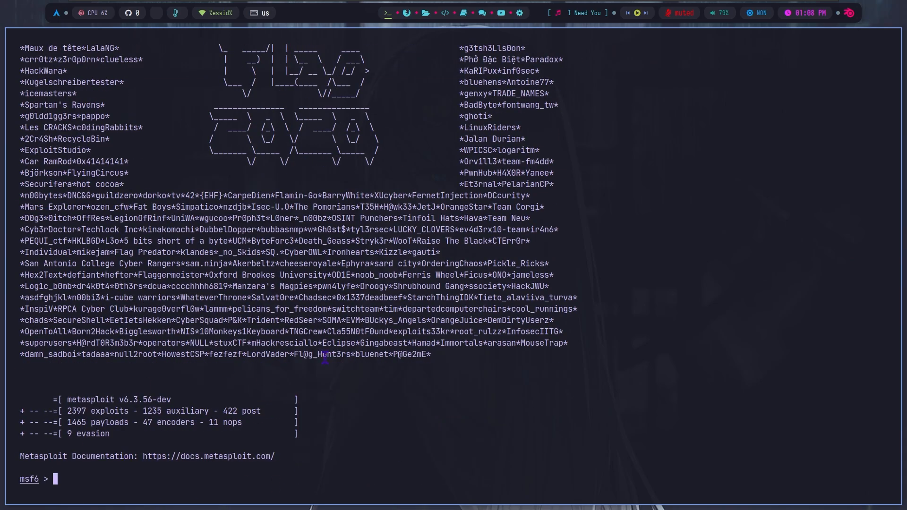
text(exit)
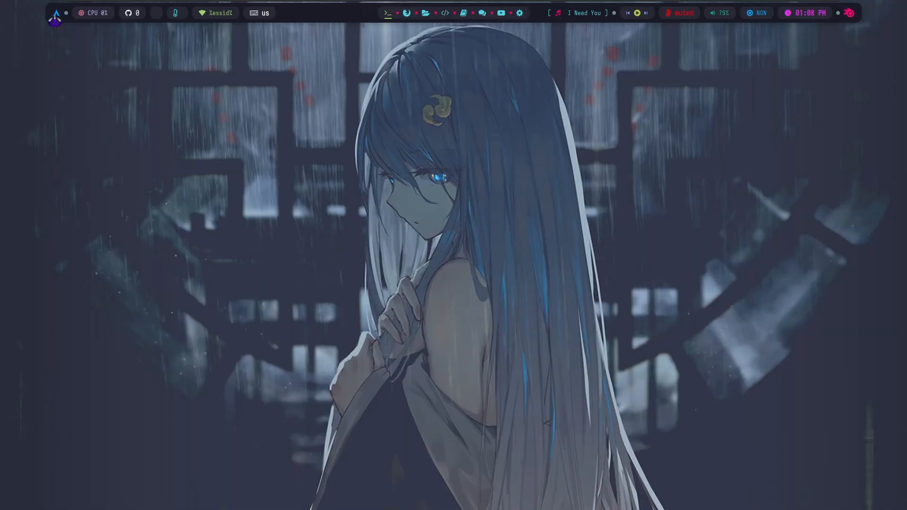
Log out of the session from the power menu, confirming Yes at the 'Are you sure?' prompt
click(56, 12)
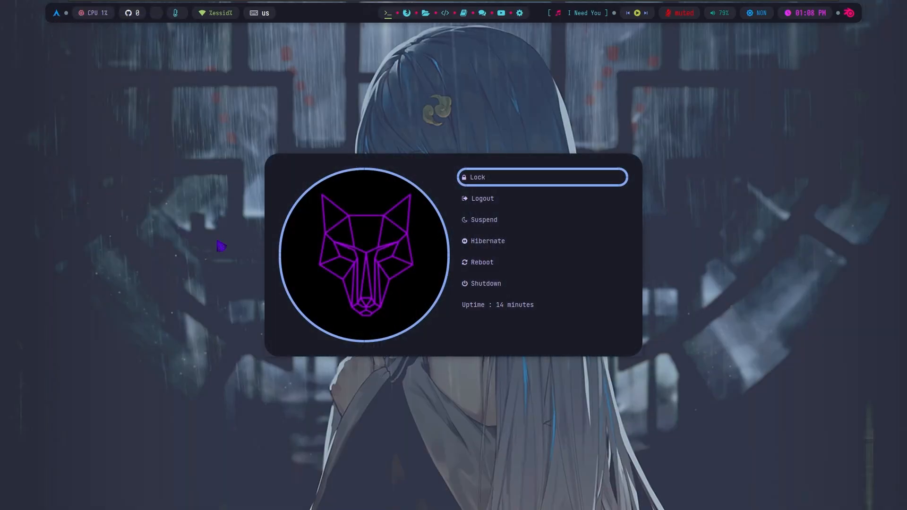
mouse_move(491, 192)
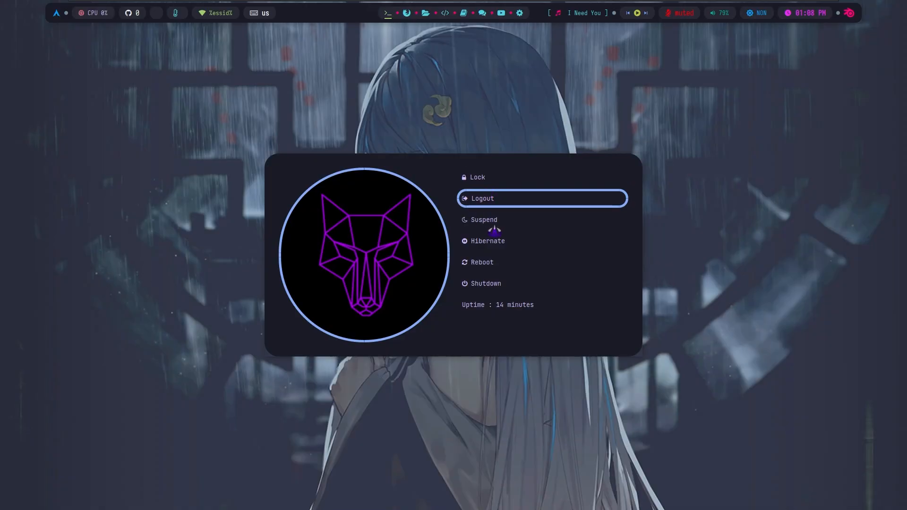
mouse_move(508, 295)
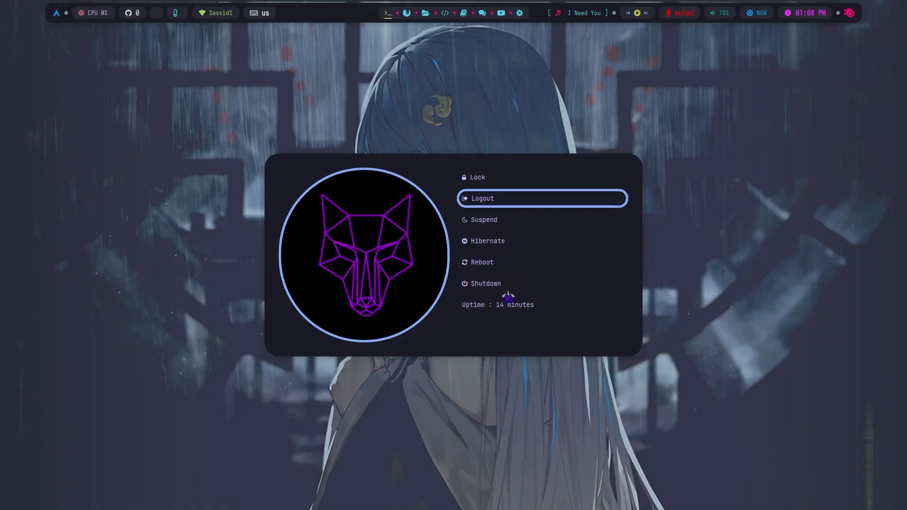
mouse_move(496, 283)
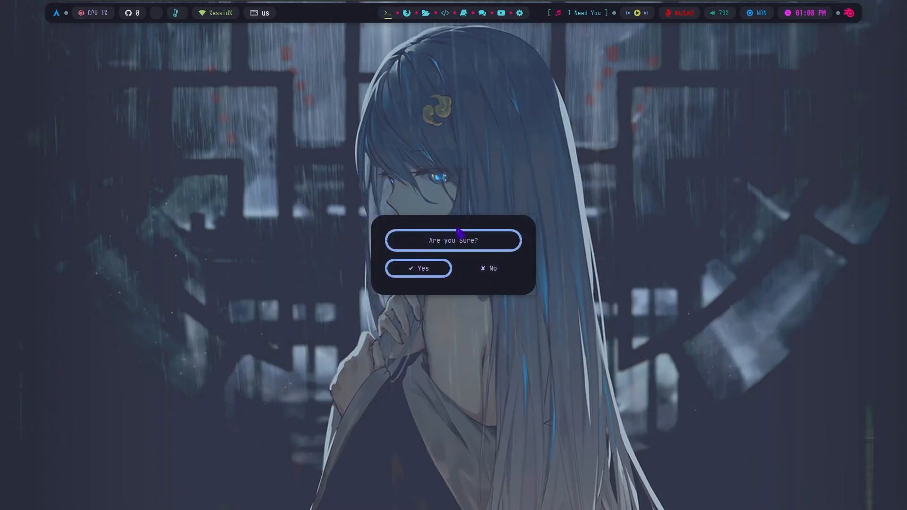
click(418, 267)
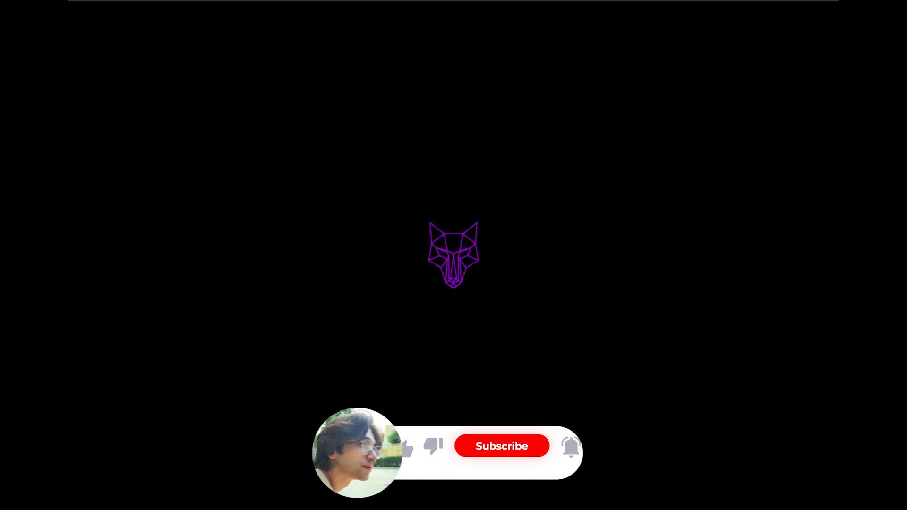
click(501, 445)
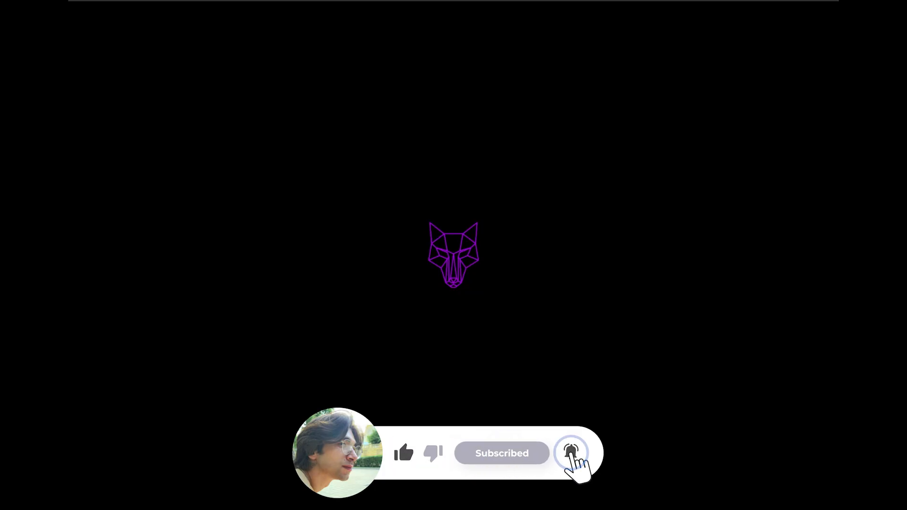
click(571, 453)
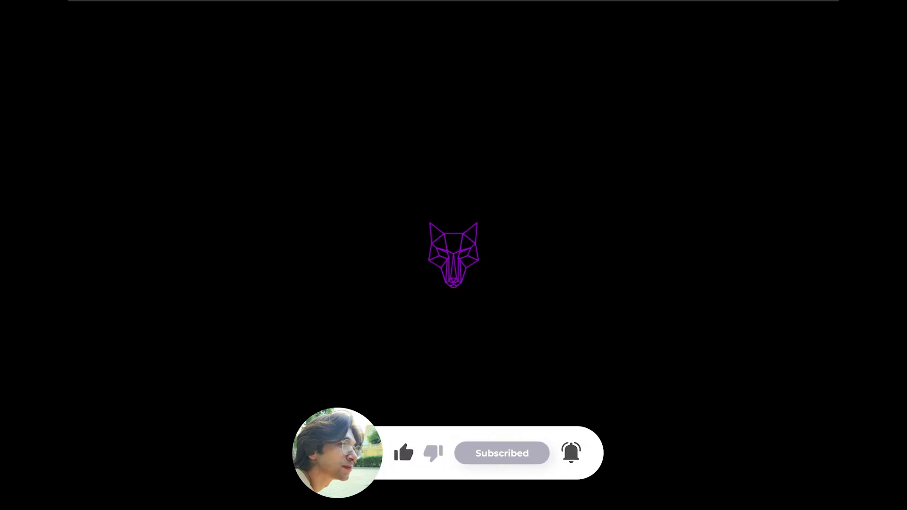